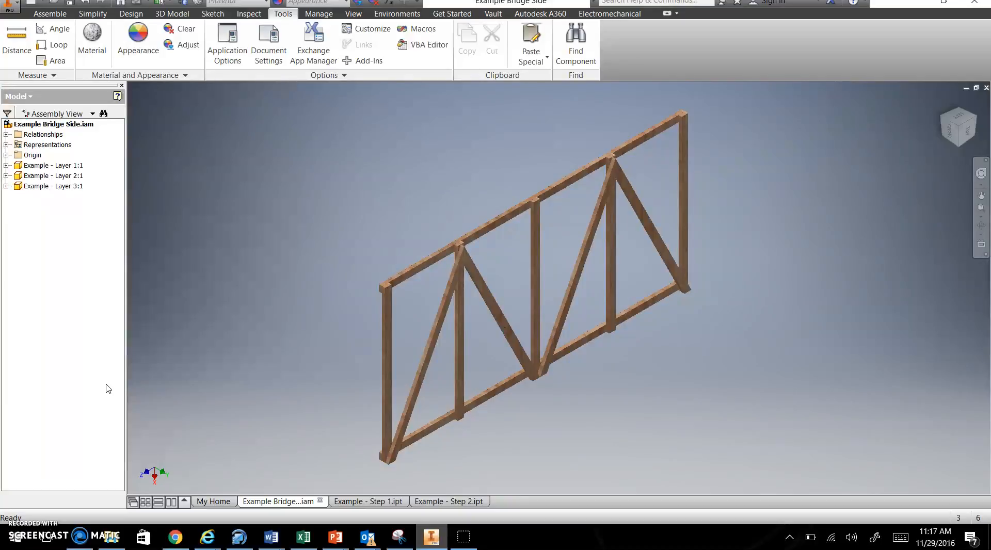
pyautogui.moveTo(239, 351)
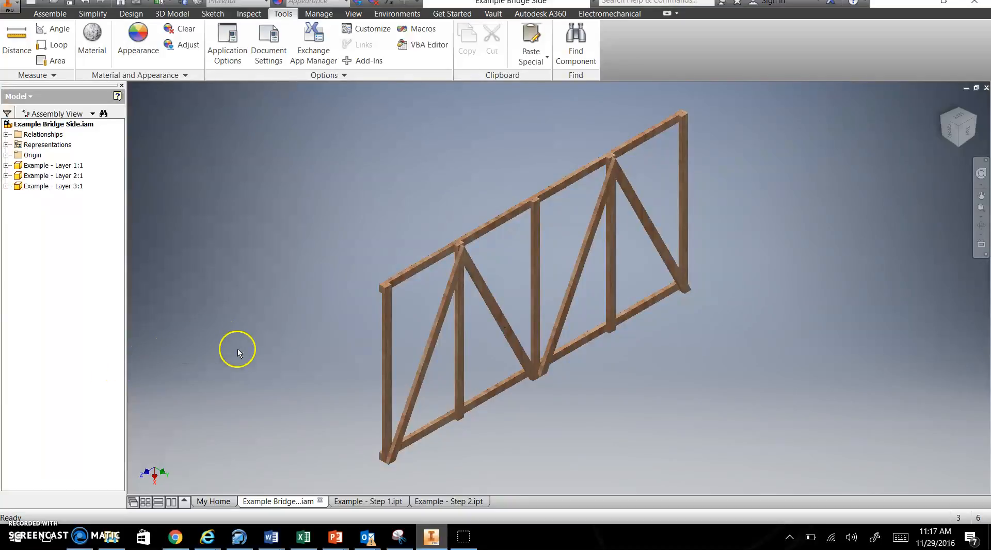
pyautogui.moveTo(429, 335)
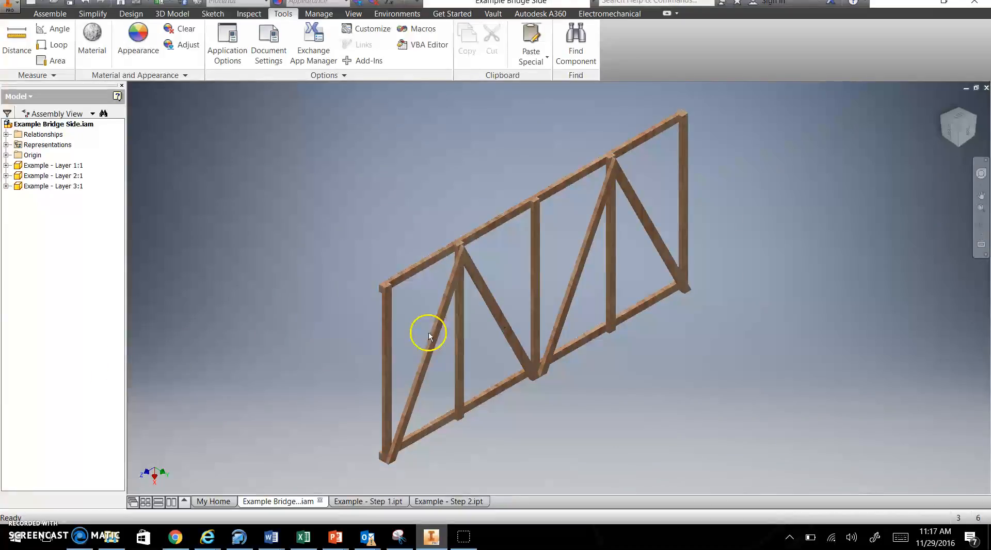
# - Inspect the truss layer pieces, then bring up the Example - Step 1 frame sketch
pyautogui.click(54, 186)
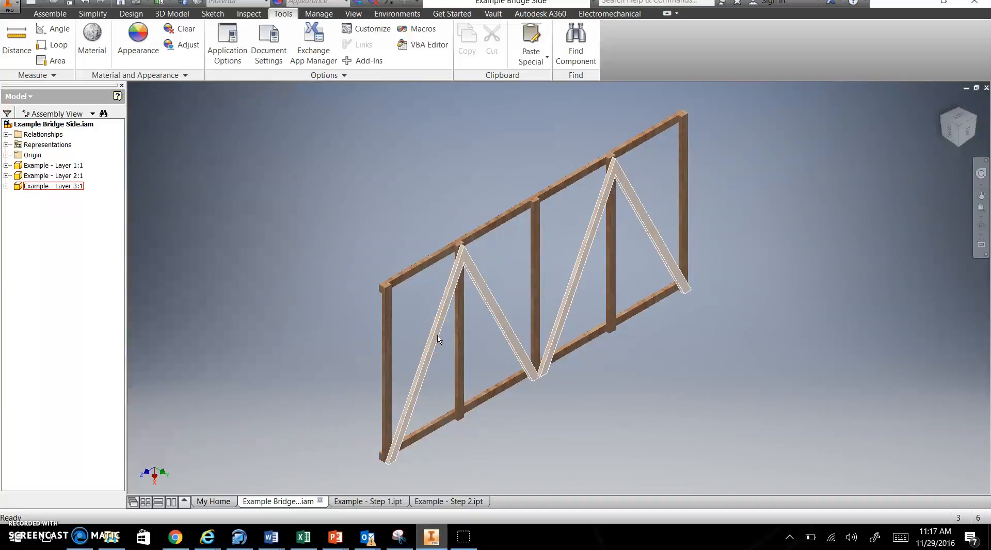
pyautogui.moveTo(438, 339); pyautogui.dragTo(419, 293)
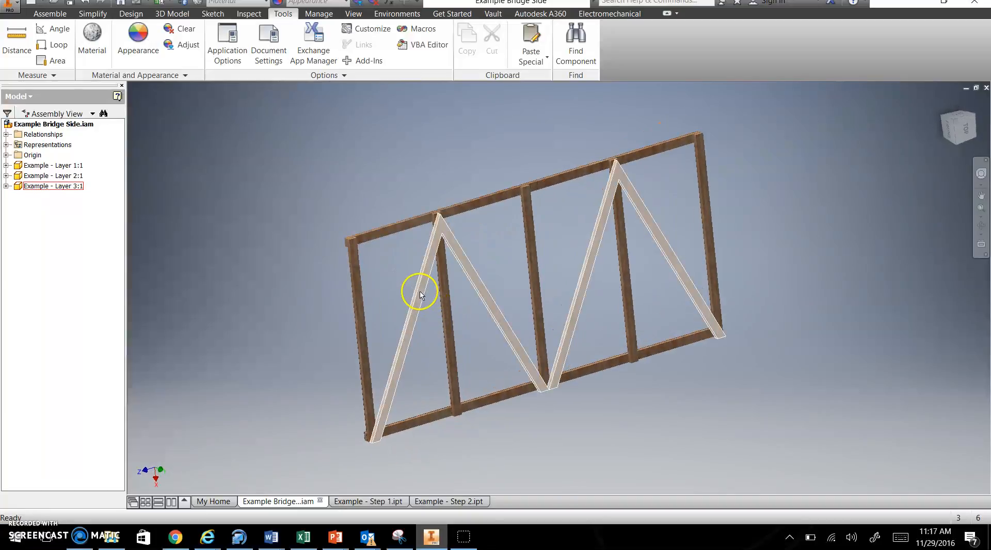
pyautogui.moveTo(437, 236)
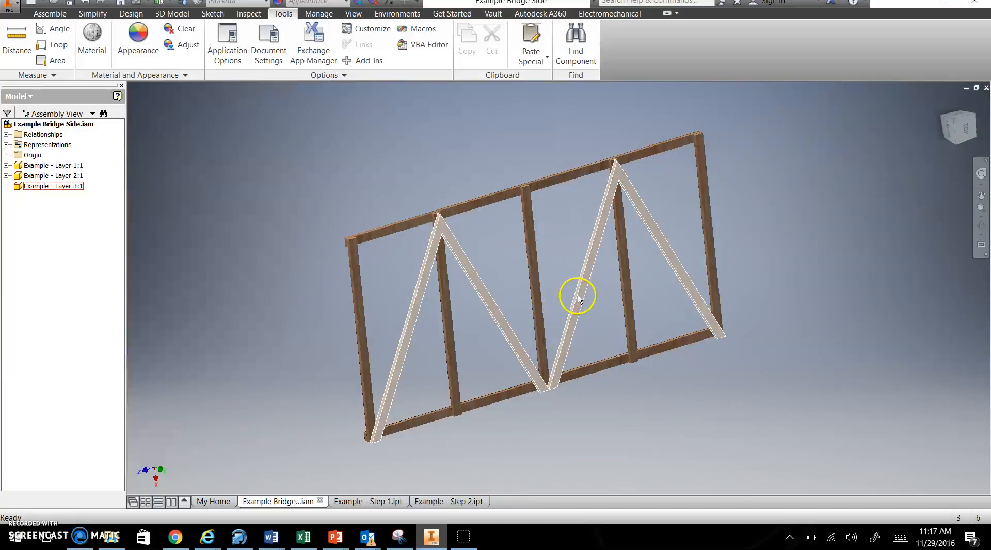
pyautogui.moveTo(429, 259)
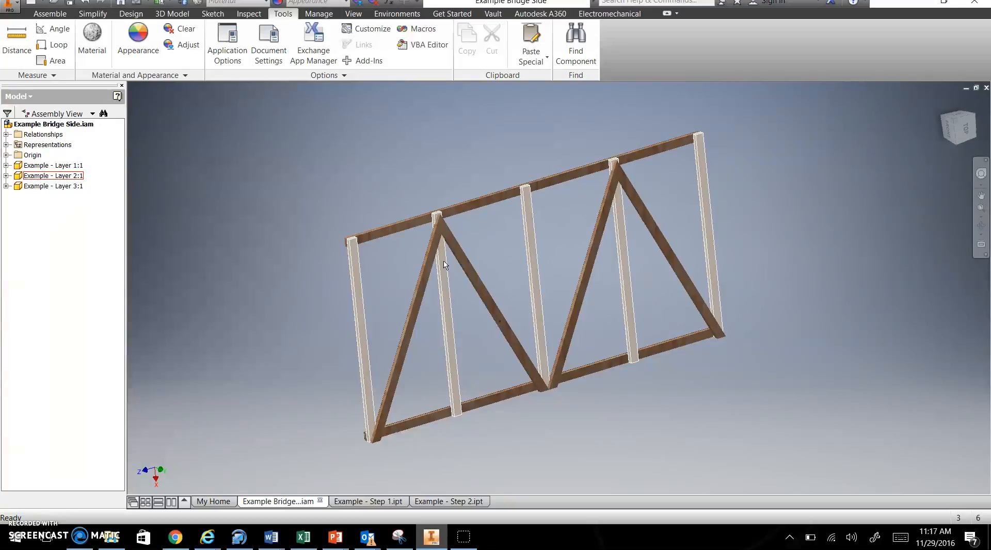
pyautogui.click(446, 287)
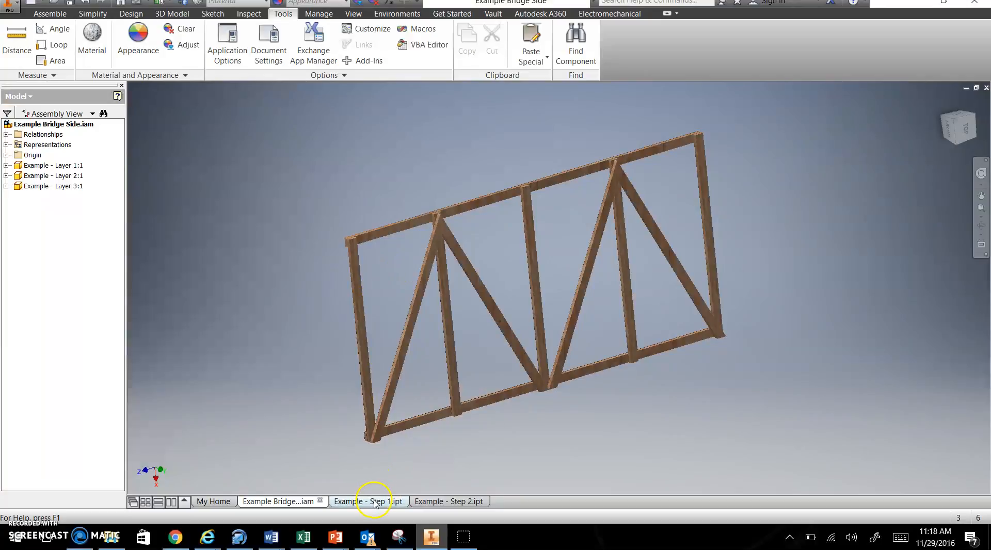
pyautogui.click(368, 501)
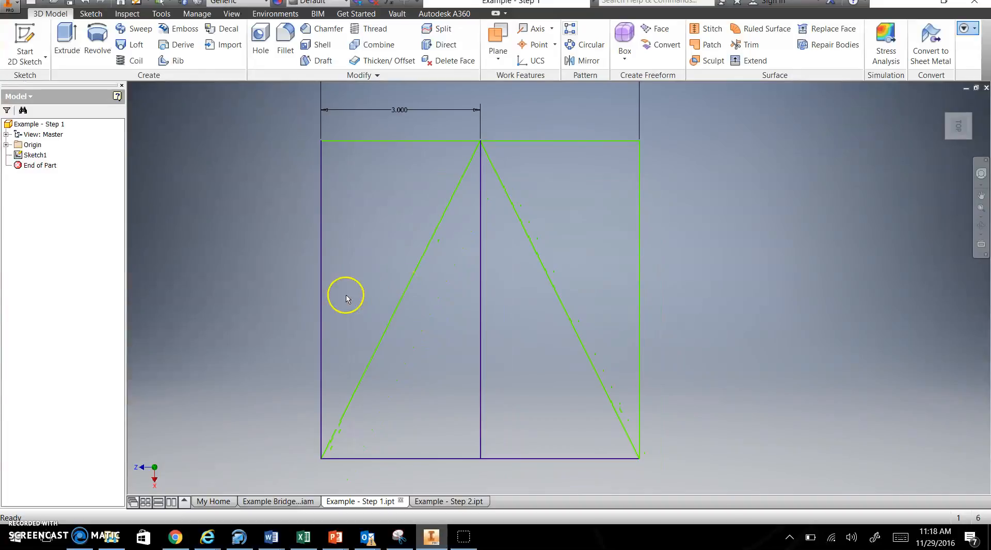
pyautogui.moveTo(418, 365)
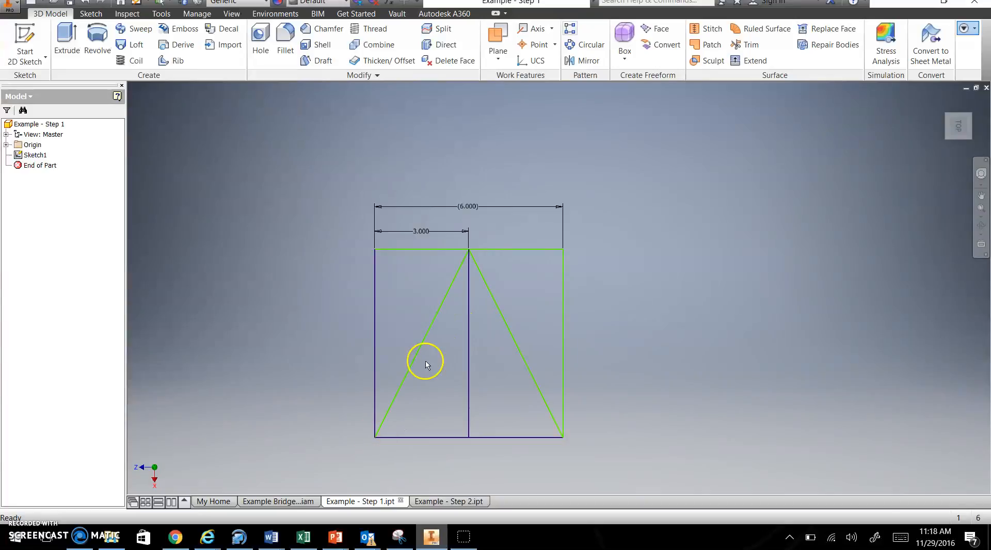
pyautogui.moveTo(468, 251)
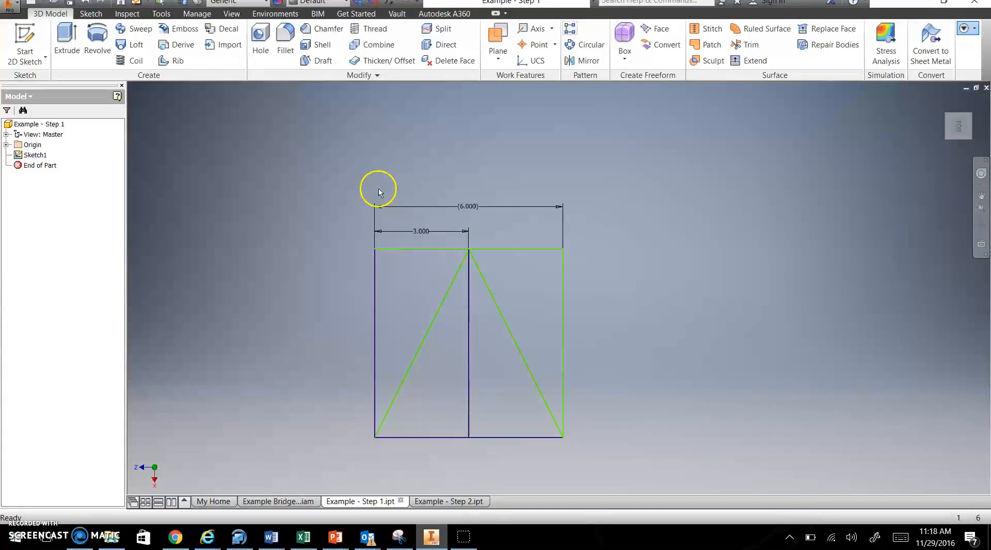
pyautogui.moveTo(376, 185)
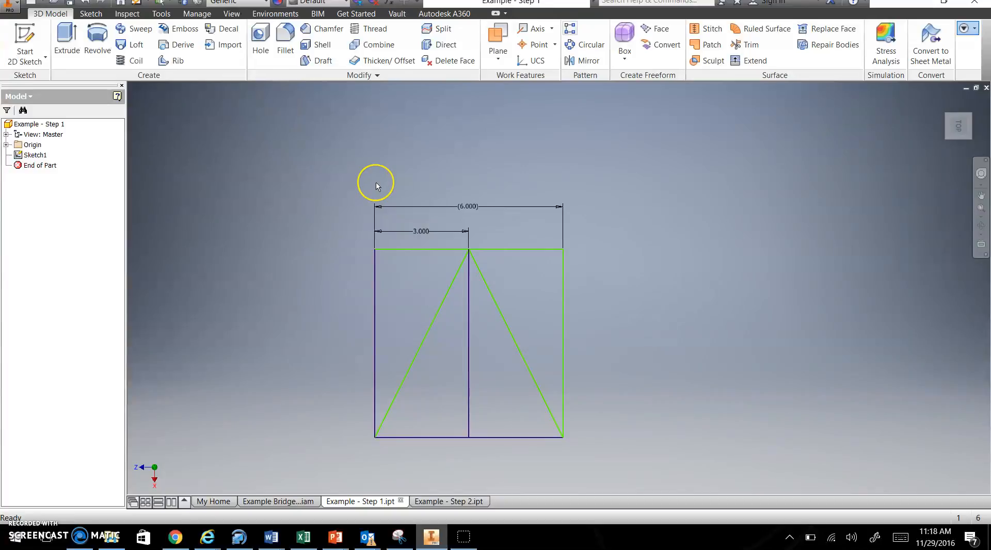
pyautogui.moveTo(377, 187)
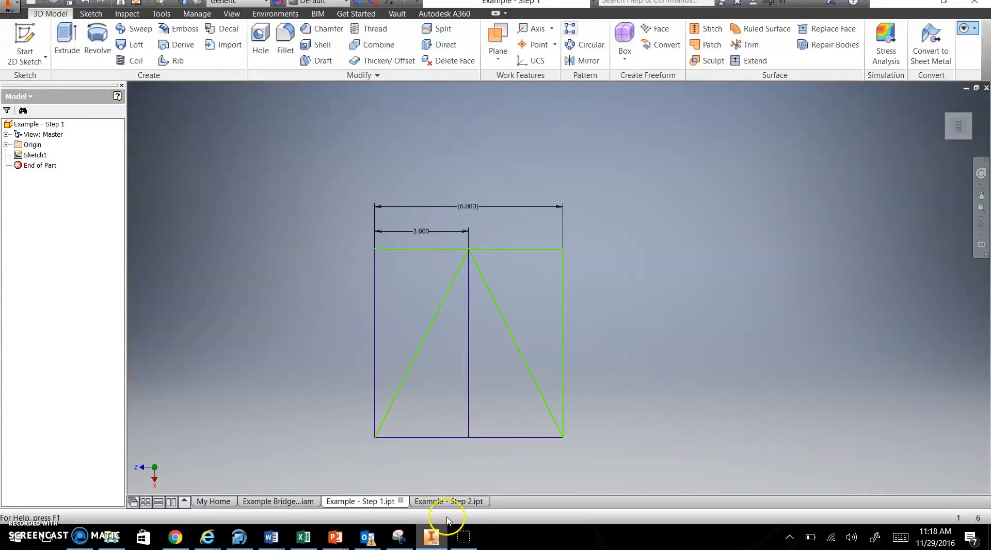
pyautogui.moveTo(519, 251)
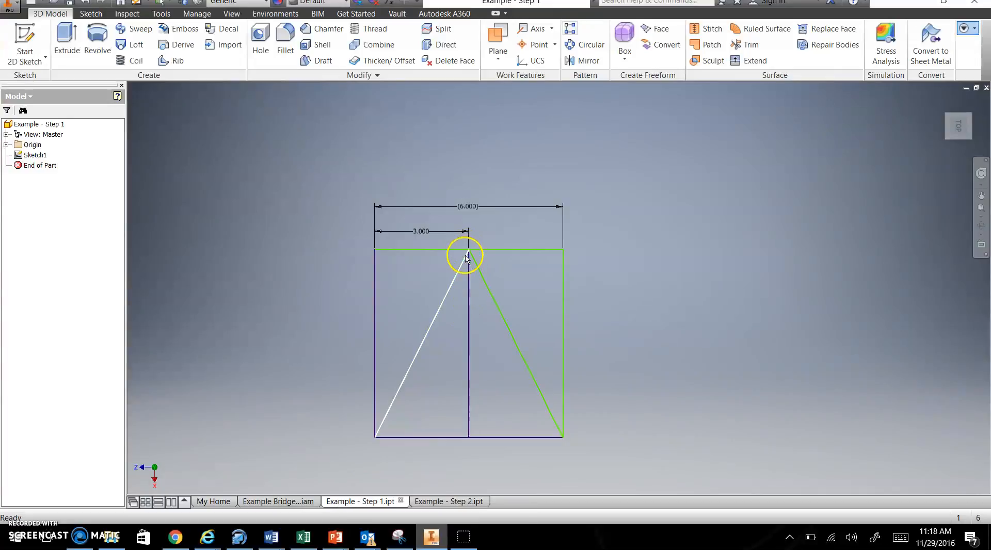
# - Switch to Example - Step 2 to view its .250 and .125 offset members
pyautogui.click(444, 501)
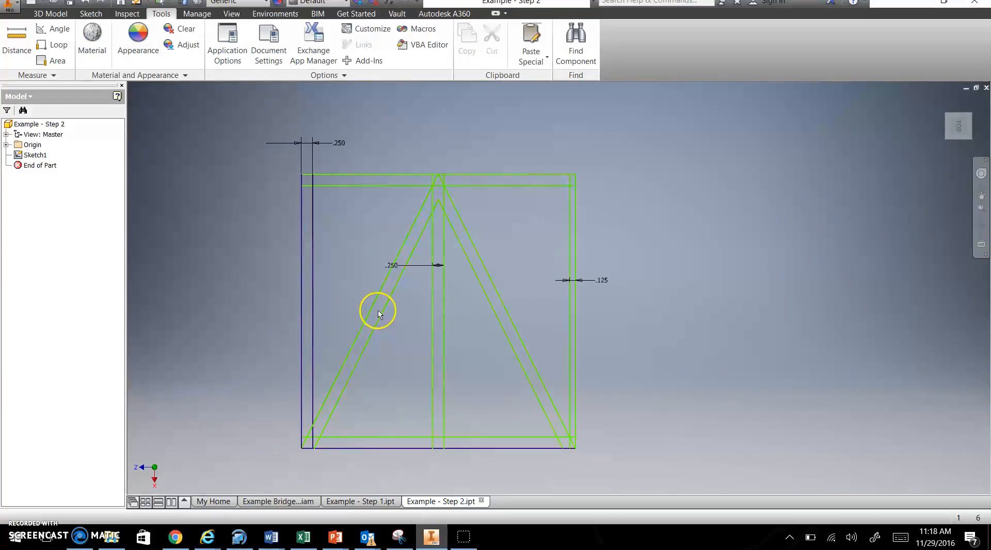
pyautogui.moveTo(498, 274)
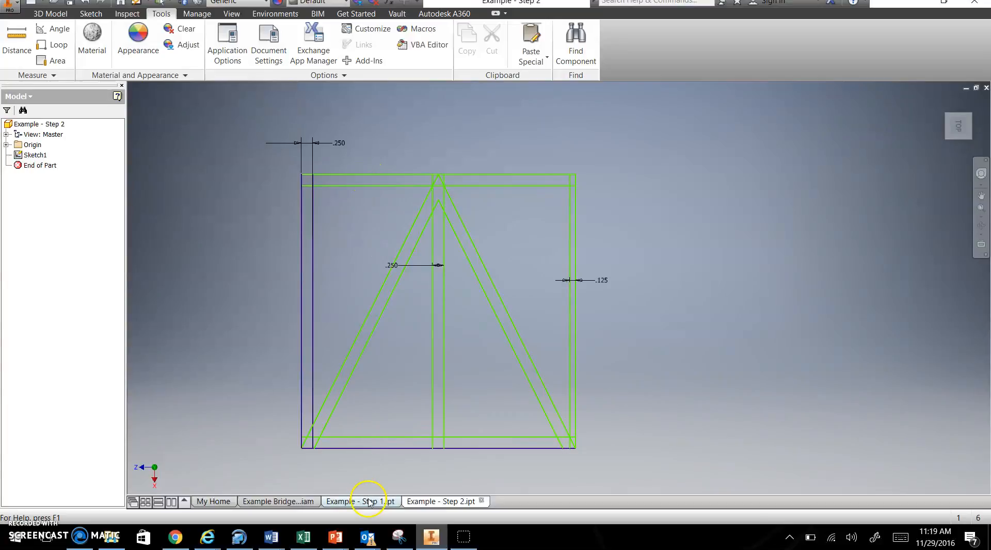
# - In Example - Step 1, edit Sketch1 and add a line .250 below the top edge
pyautogui.click(361, 501)
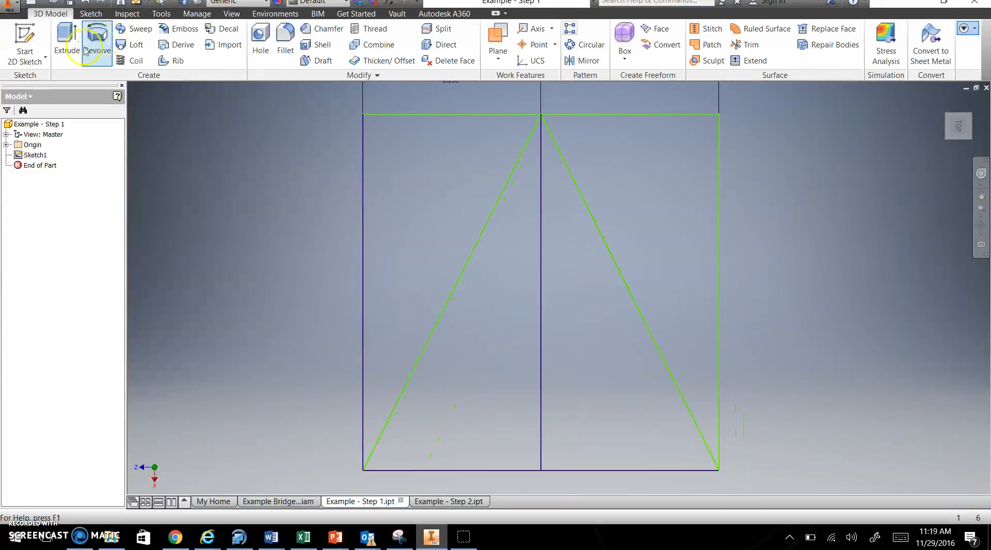
pyautogui.doubleClick(33, 155)
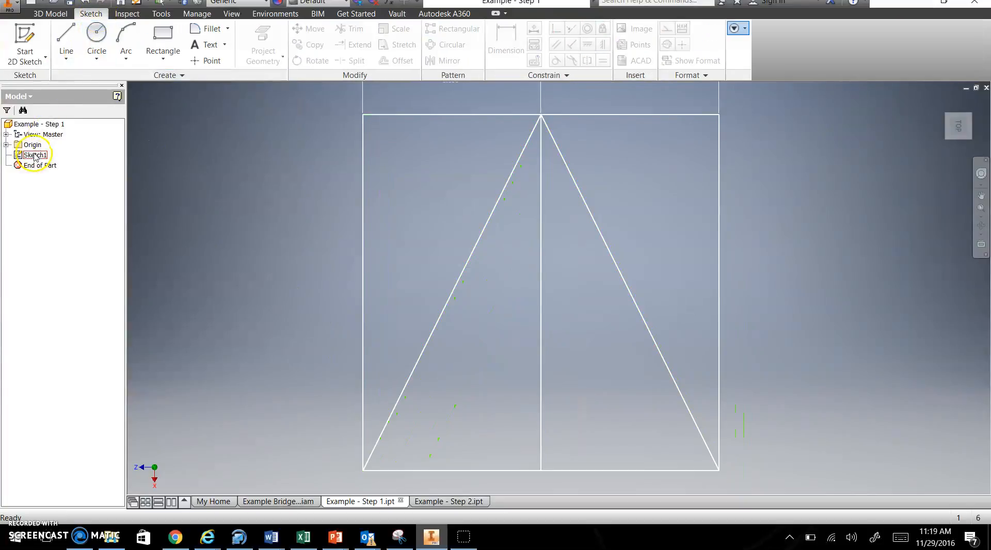
pyautogui.doubleClick(33, 155)
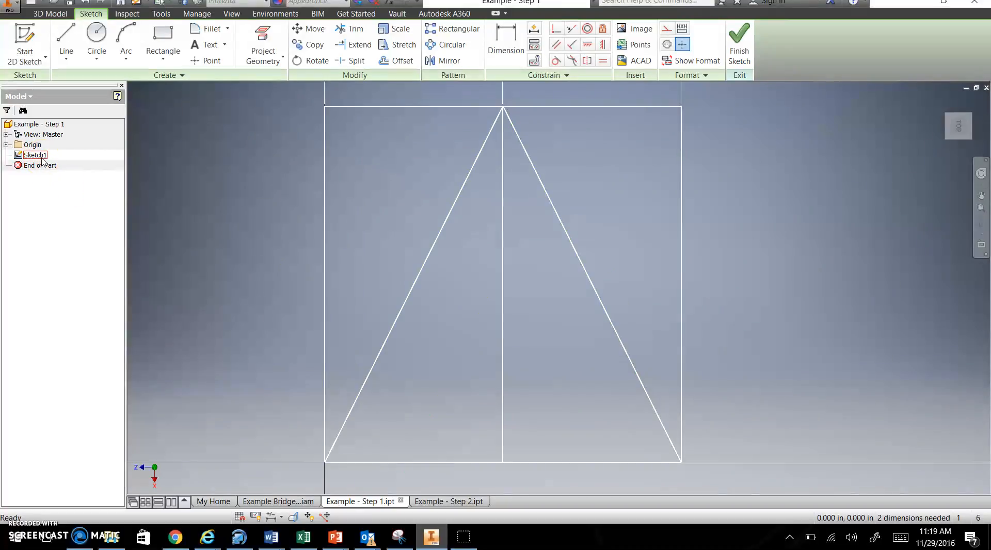
pyautogui.moveTo(106, 165)
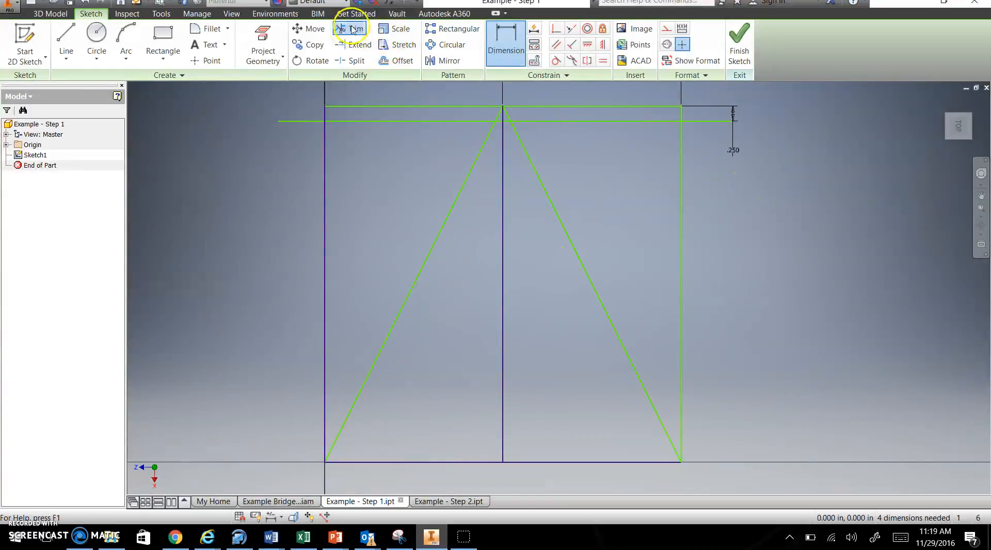
pyautogui.click(349, 28)
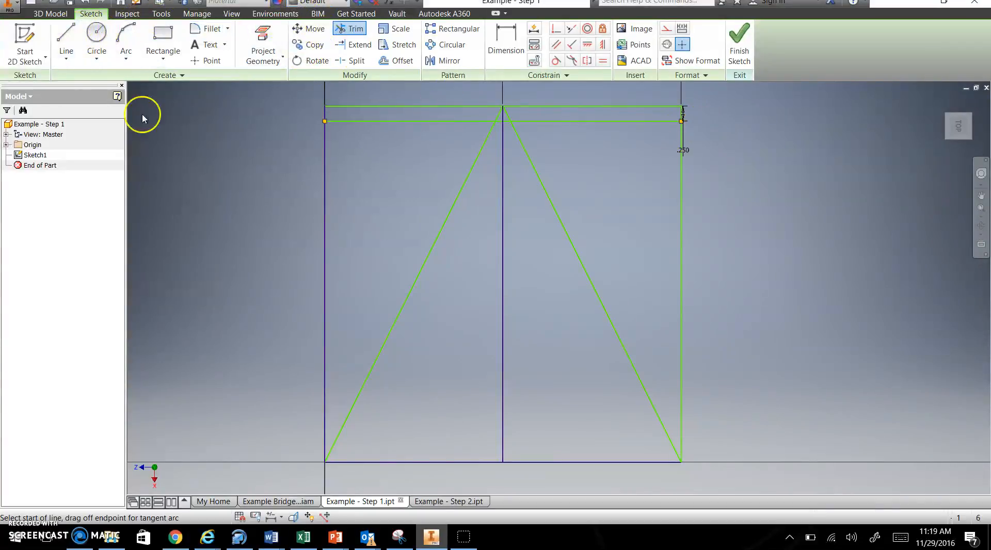
# - Draw a line parallel to the left diagonal and trim its overhang at the apex
pyautogui.click(61, 39)
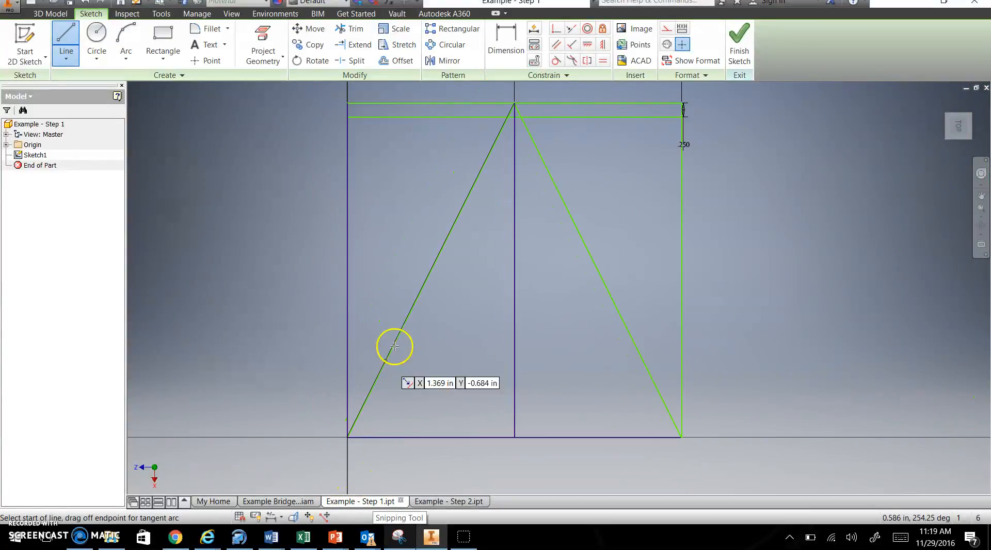
pyautogui.moveTo(431, 267)
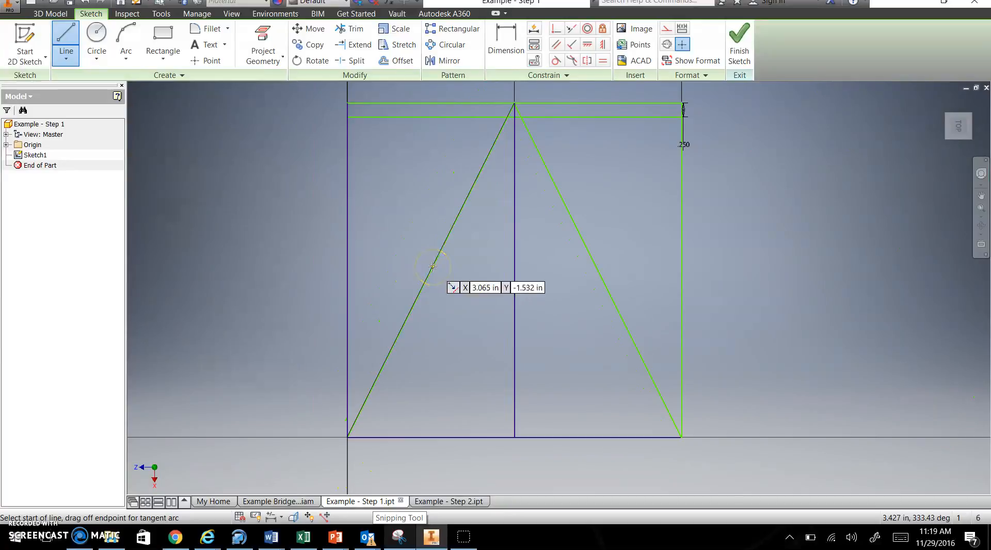
pyautogui.moveTo(429, 290)
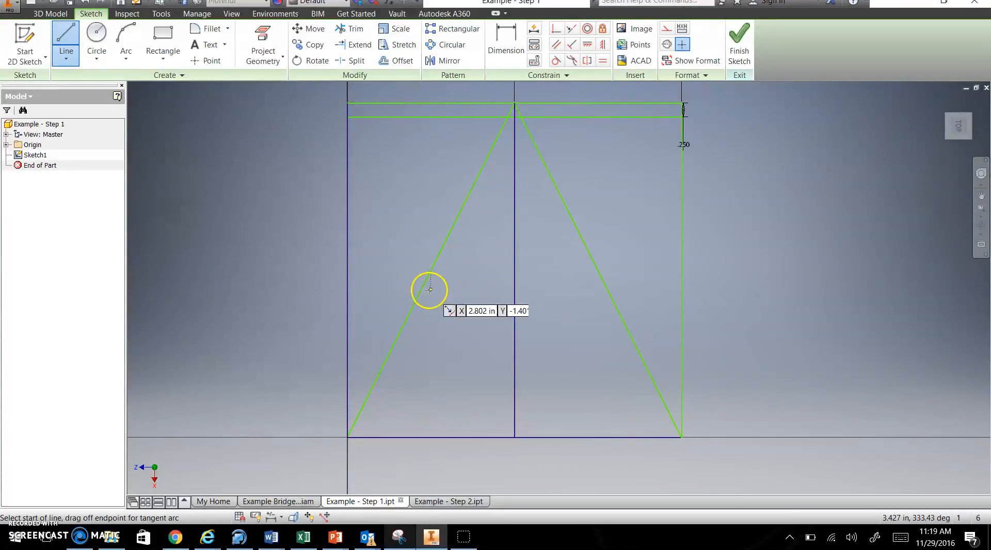
pyautogui.moveTo(358, 454)
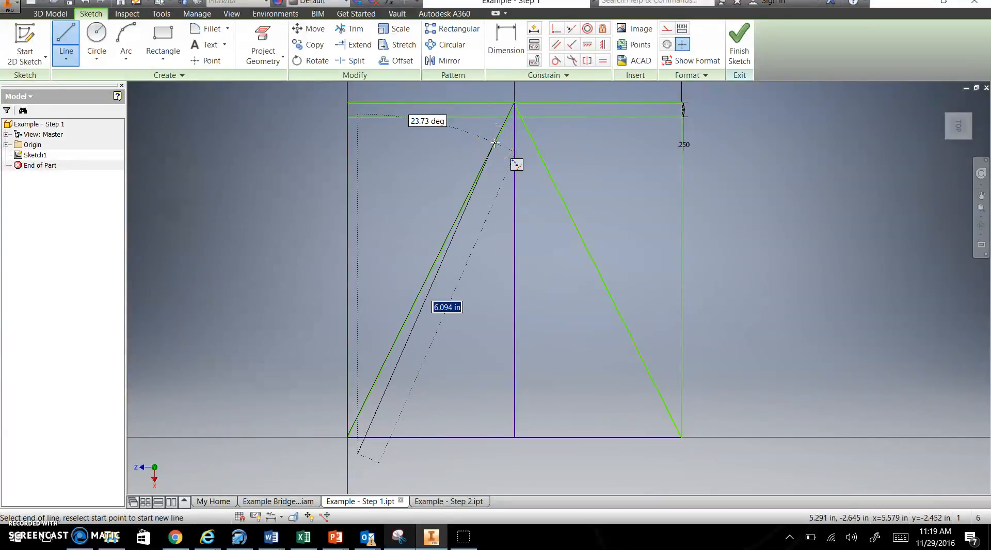
pyautogui.moveTo(538, 85)
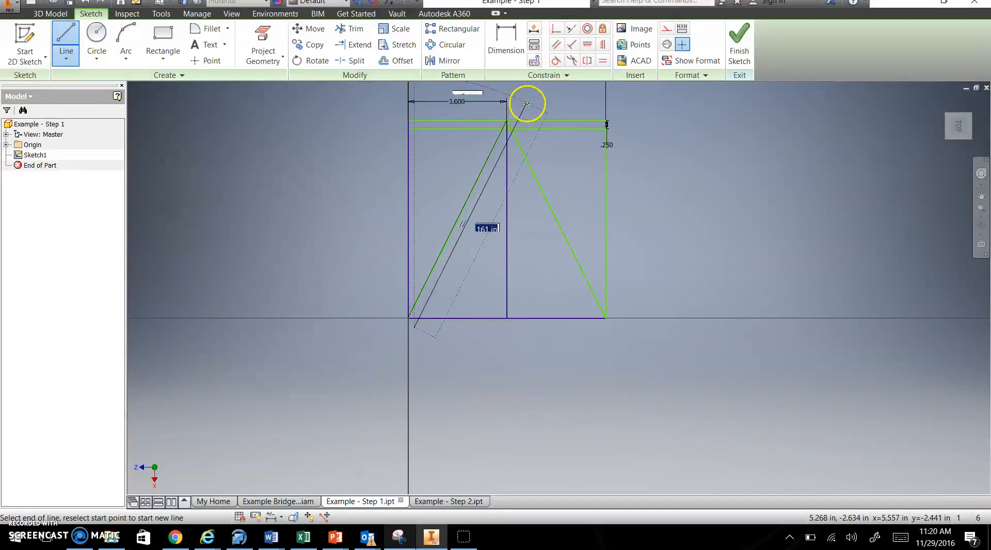
pyautogui.moveTo(528, 98)
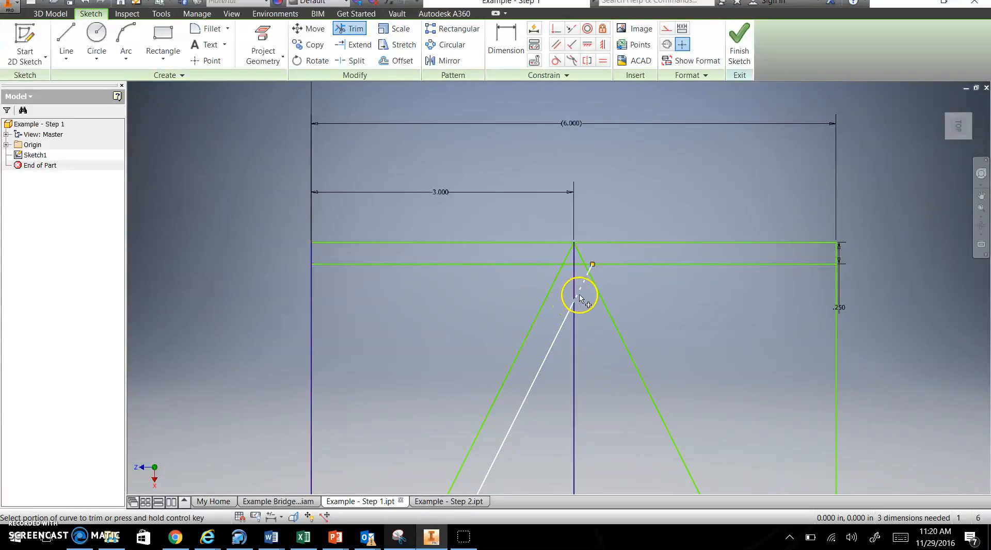
pyautogui.click(576, 299)
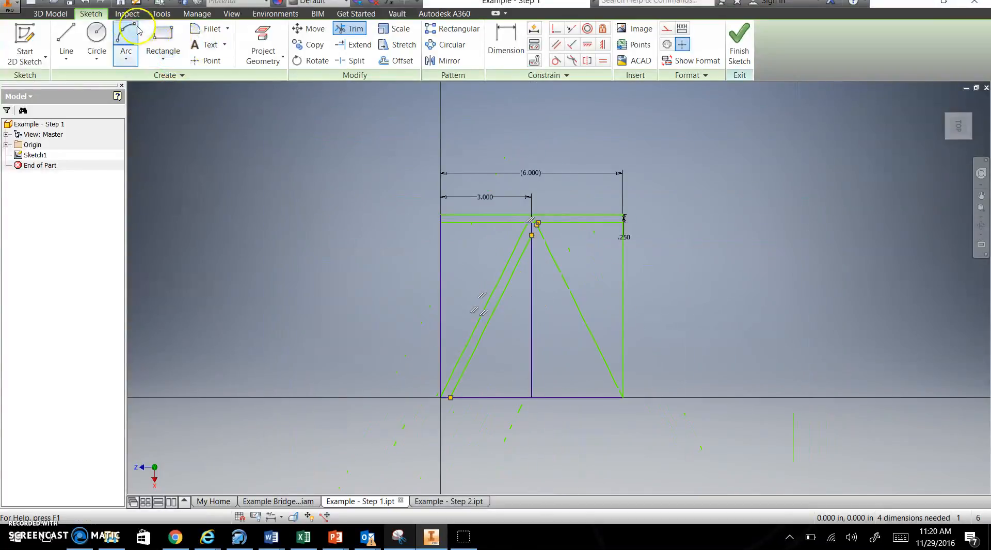
pyautogui.click(66, 39)
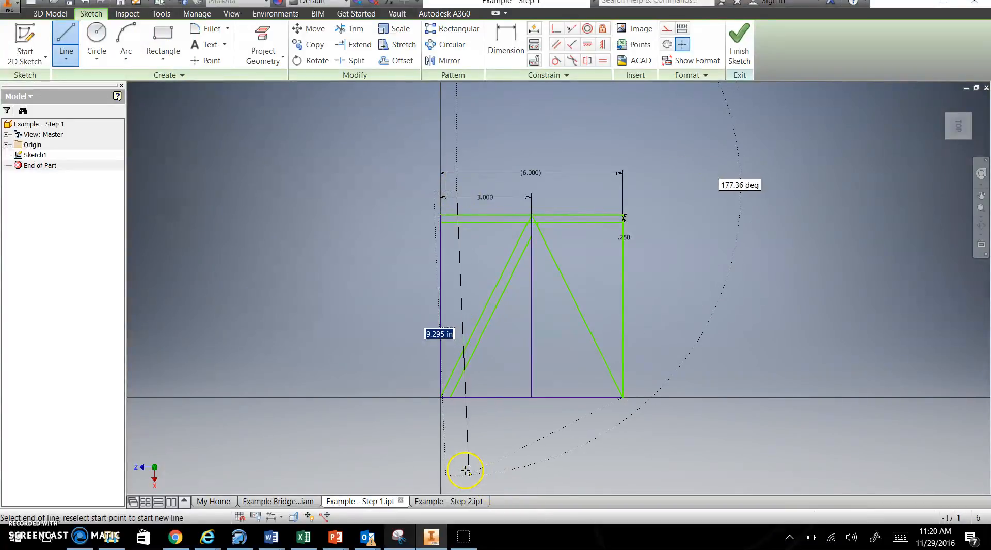
pyautogui.moveTo(456, 426)
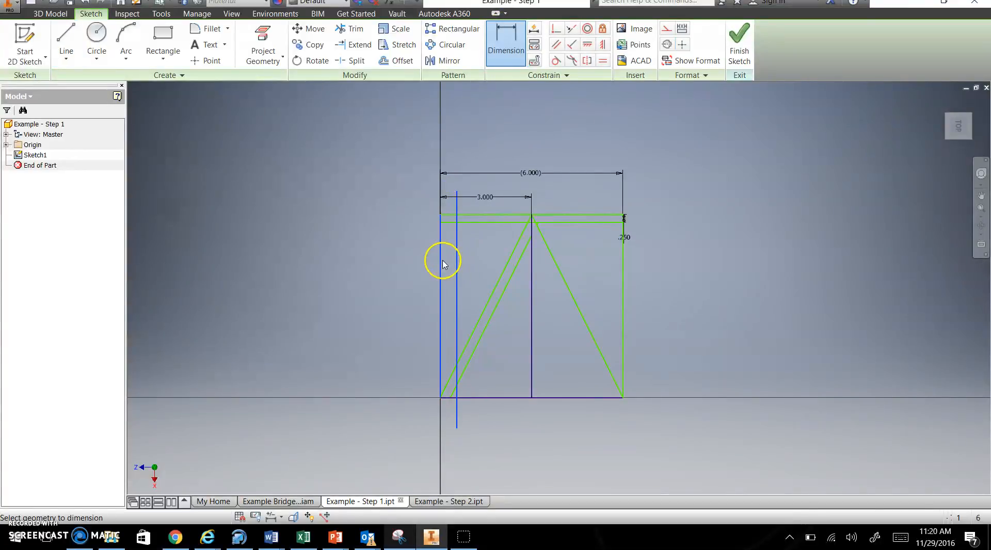
# - Dimension the left inner line at .250 and add a right vertical line .125 inside
pyautogui.click(445, 264)
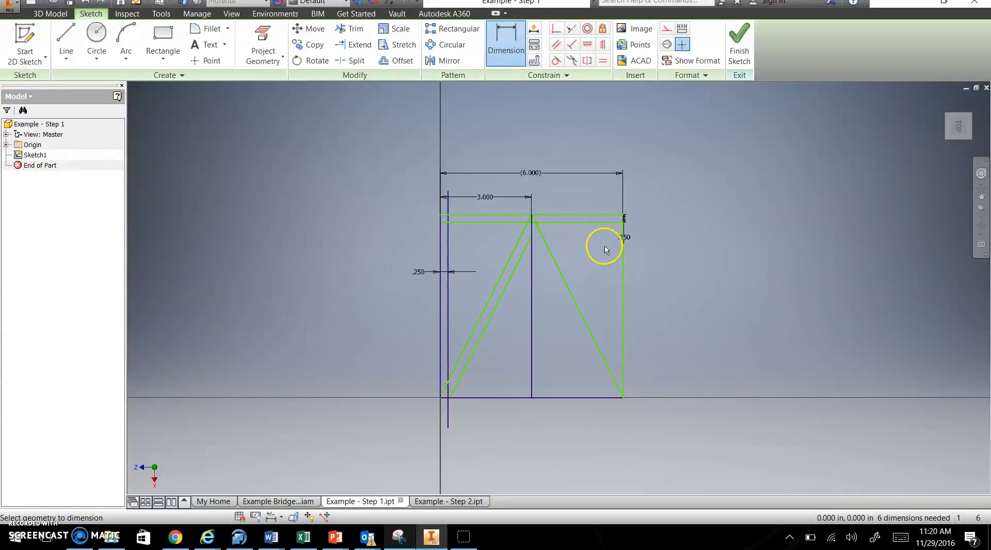
pyautogui.click(65, 41)
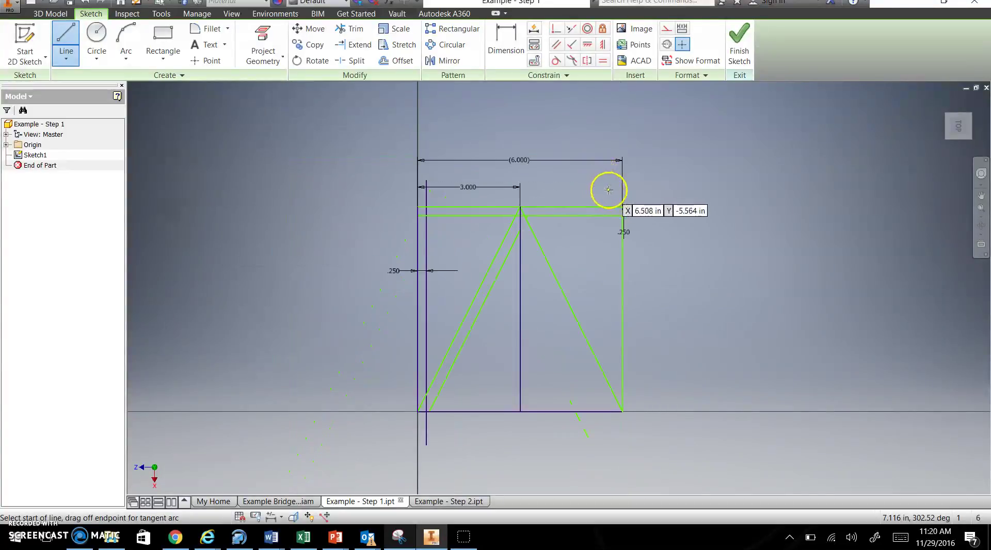
pyautogui.click(620, 210)
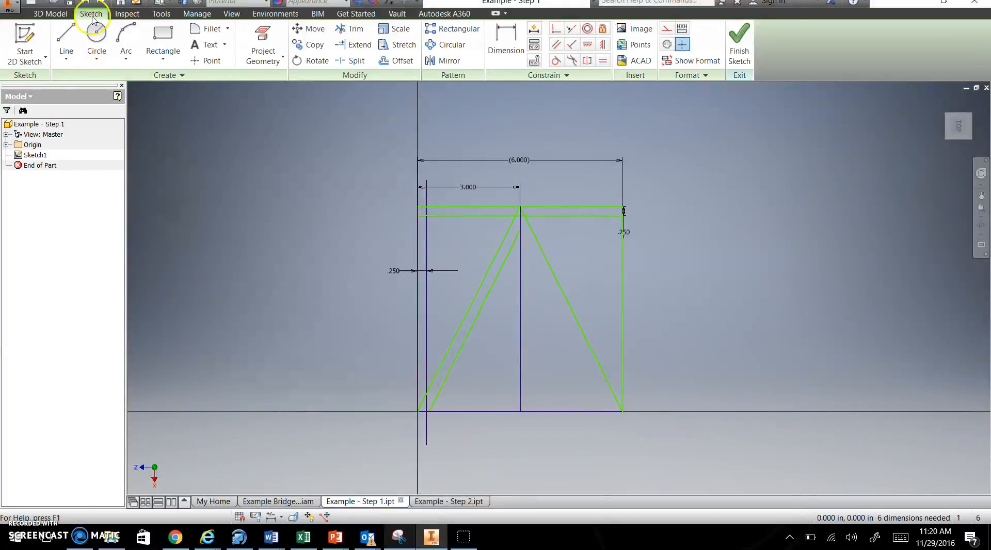
pyautogui.click(66, 39)
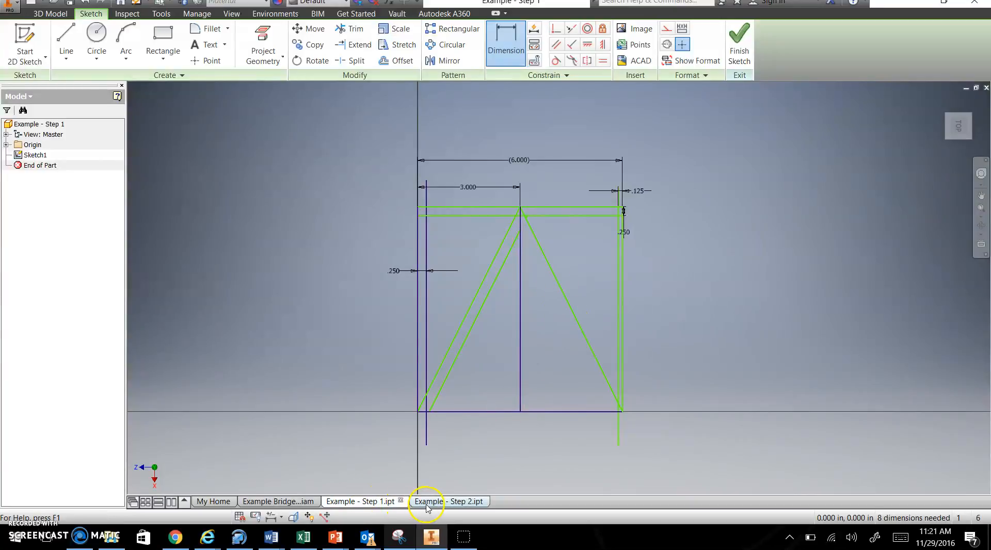
# - Return to Example - Step 2's Sketch1 showing the offset truss members
pyautogui.click(428, 501)
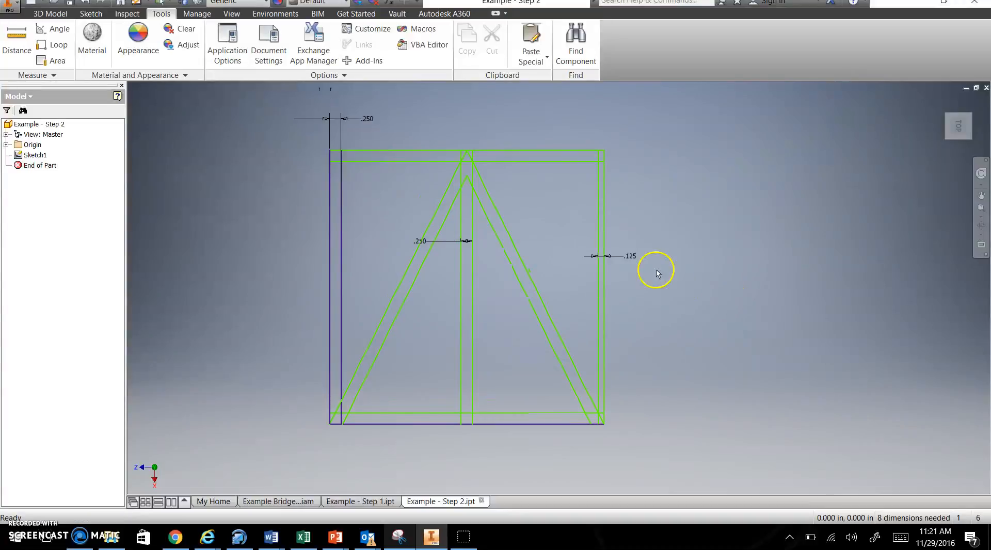
pyautogui.moveTo(602, 220)
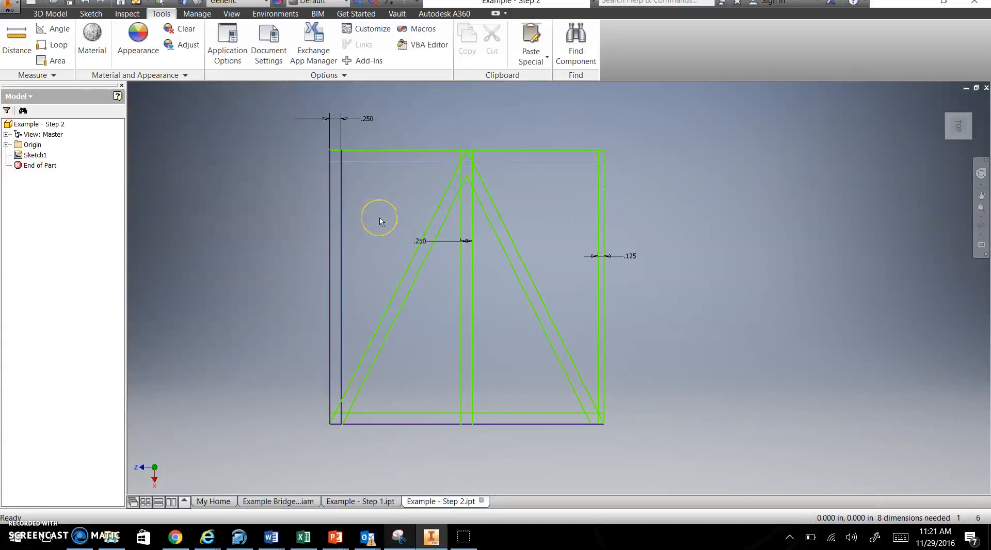
pyautogui.moveTo(580, 202)
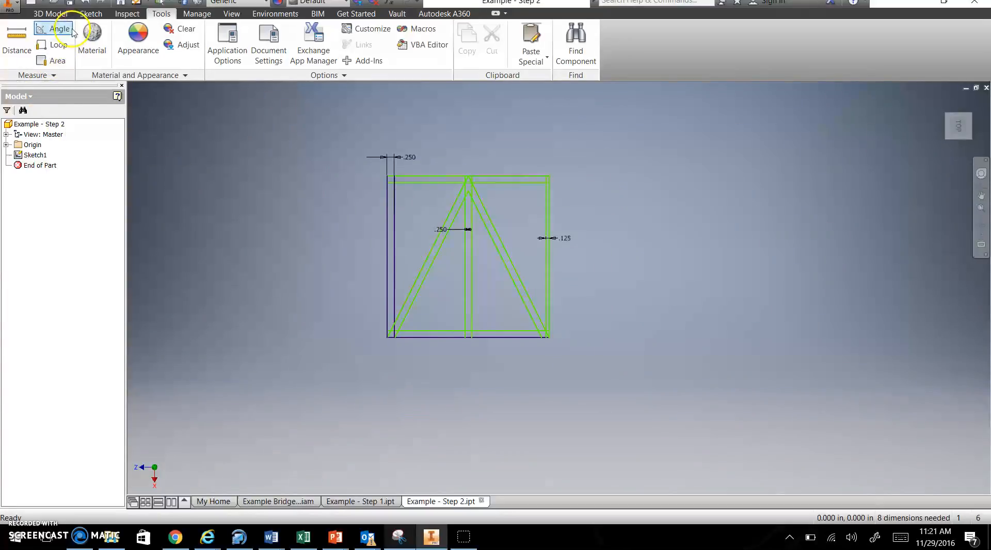
pyautogui.click(90, 14)
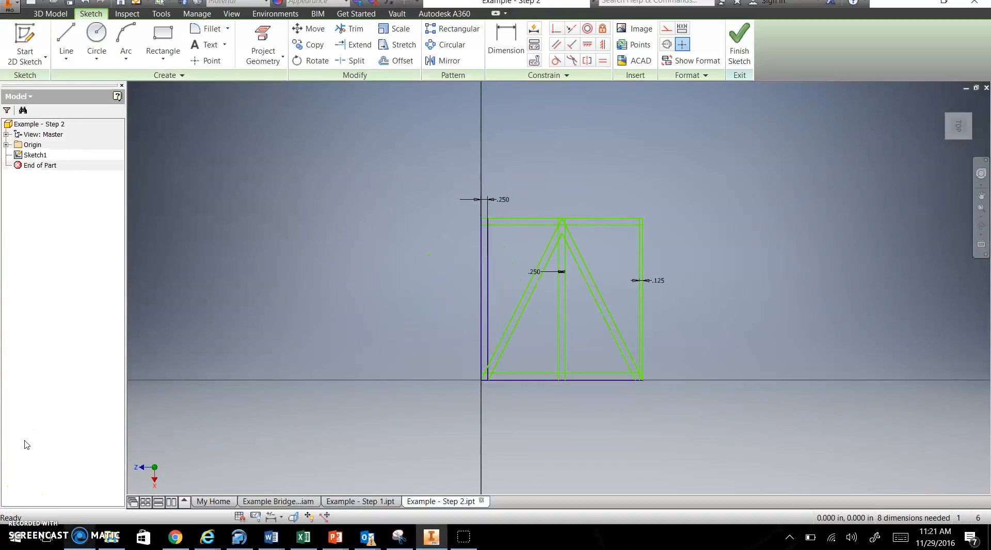
pyautogui.moveTo(138, 324)
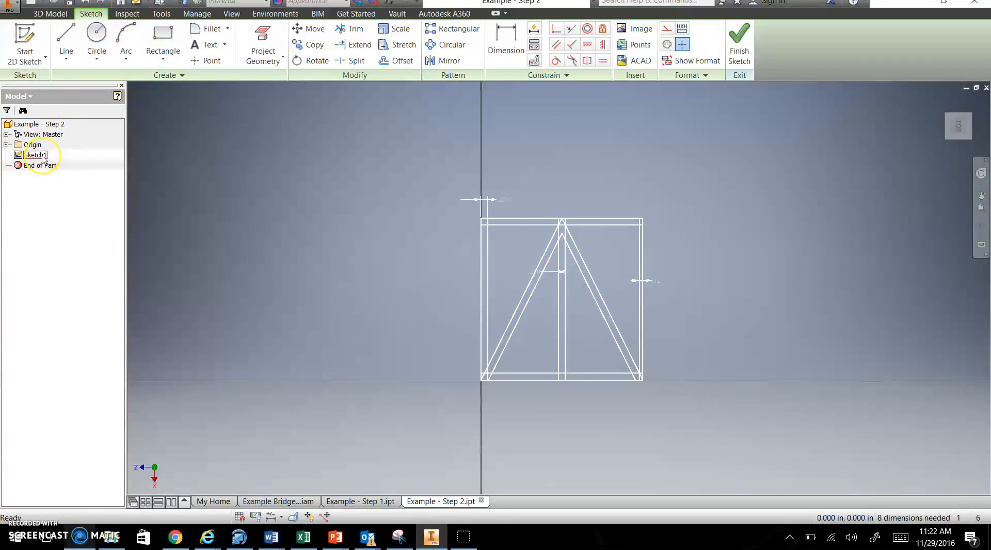
# - Mirror the truss panel geometry across its right edge to form a second panel
pyautogui.click(36, 155)
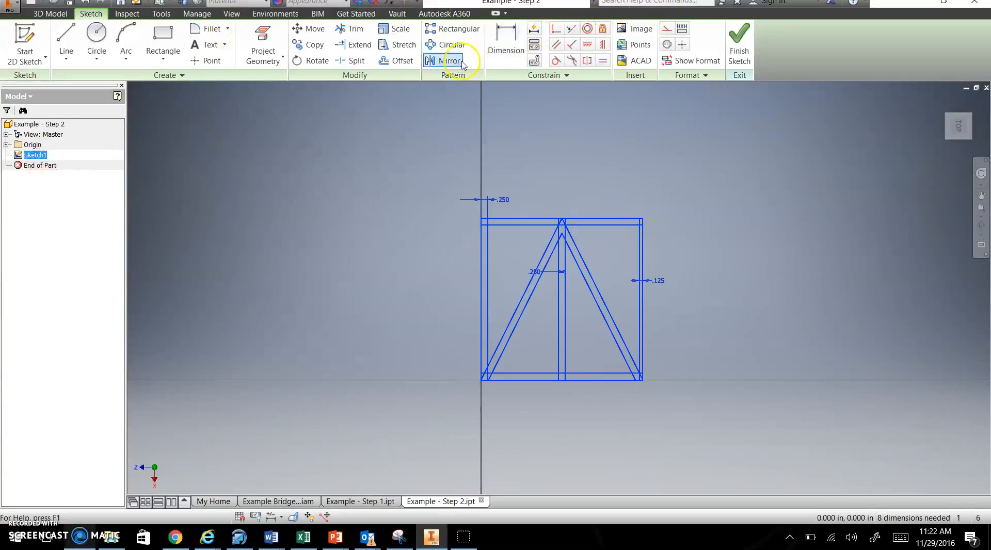
pyautogui.click(448, 60)
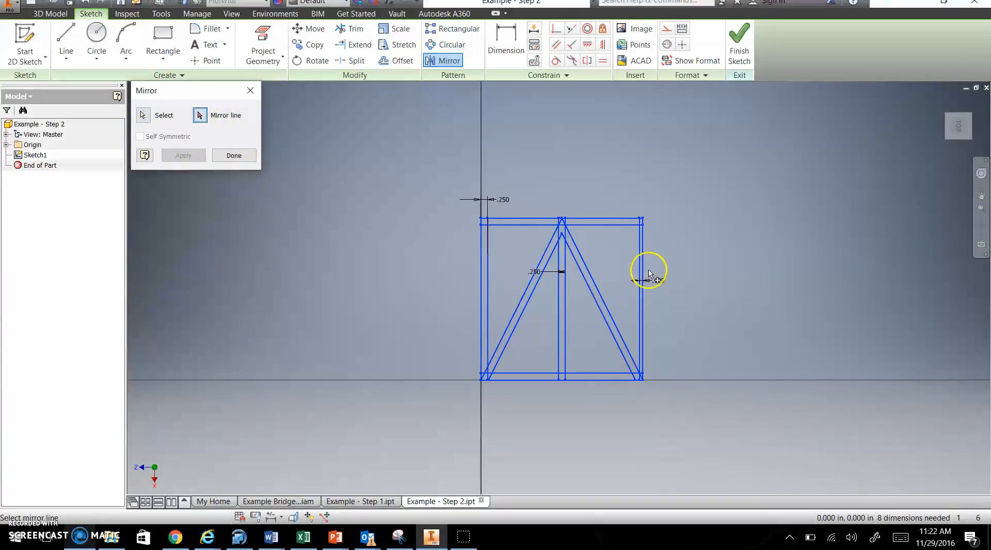
pyautogui.click(143, 115)
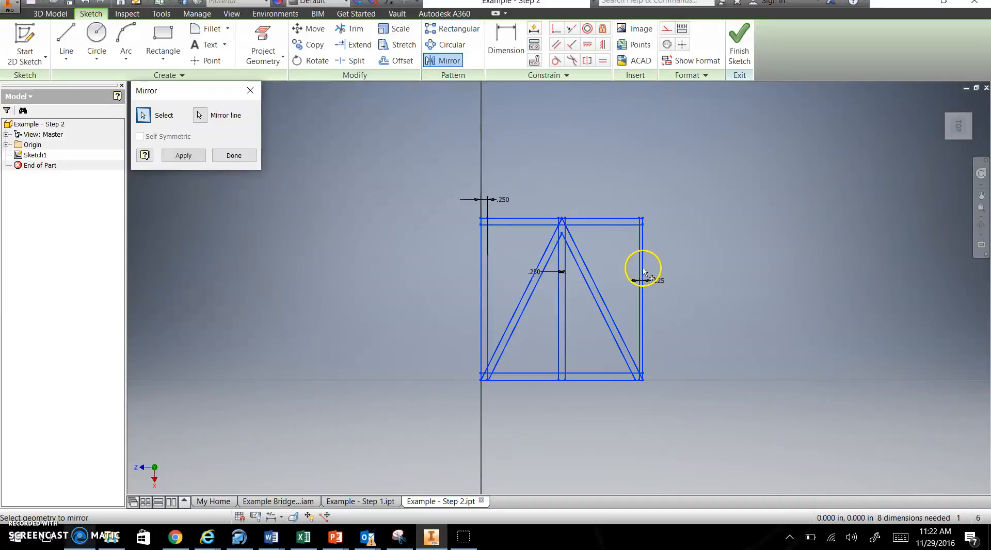
pyautogui.moveTo(650, 248)
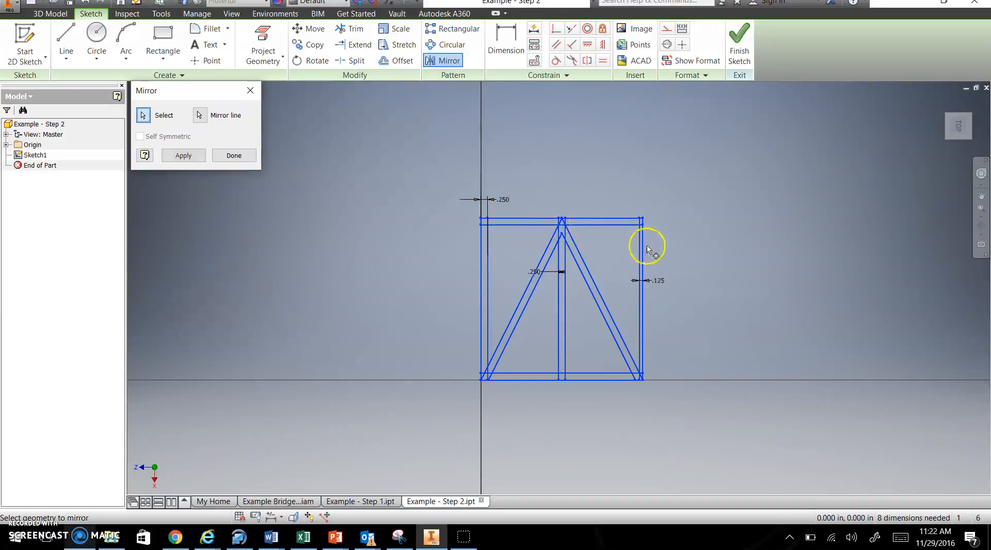
pyautogui.click(183, 155)
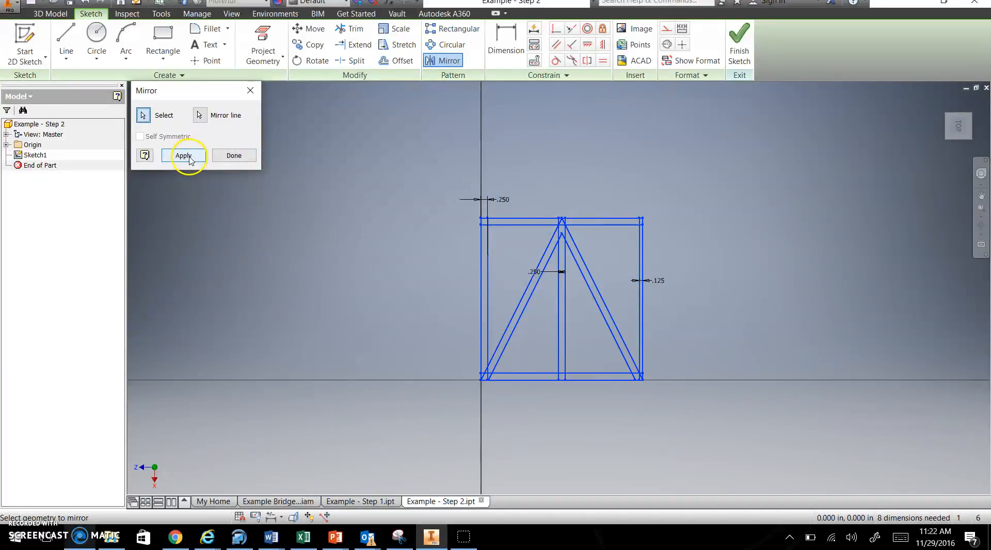
pyautogui.click(183, 155)
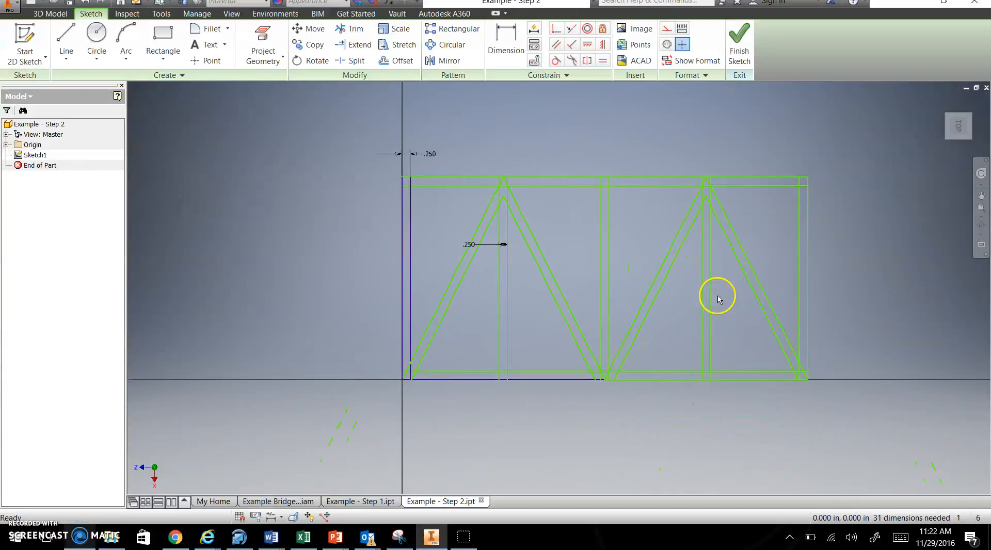
pyautogui.moveTo(604, 329)
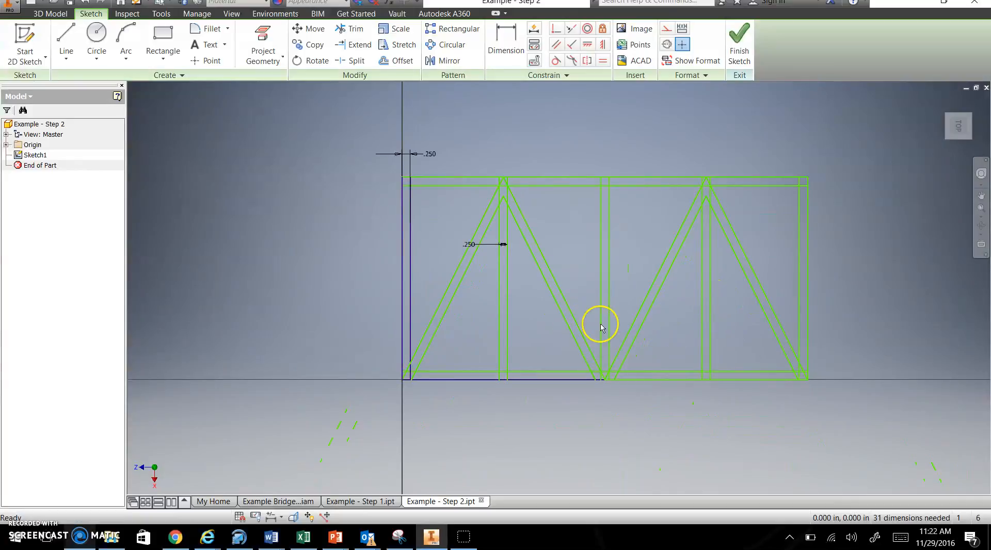
pyautogui.click(8, 7)
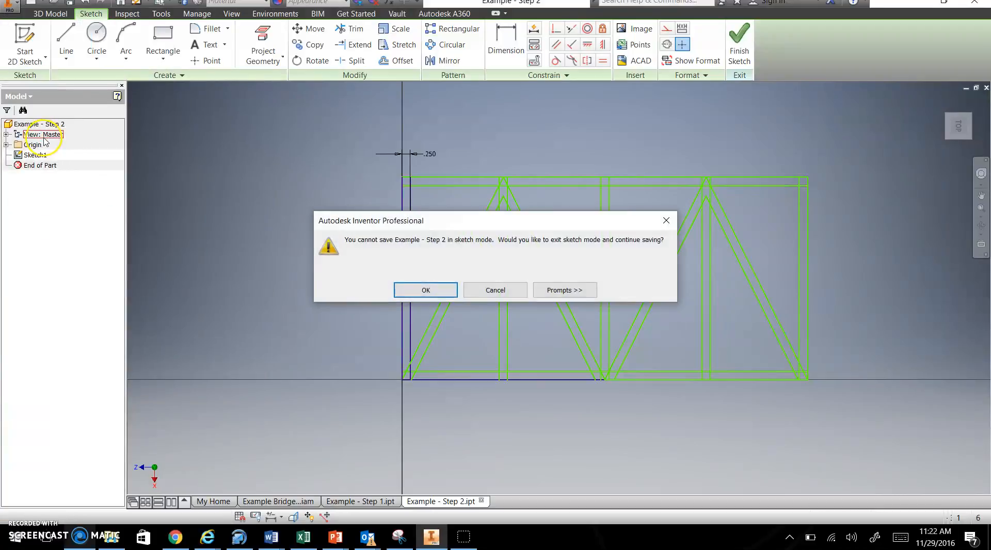
# - Exit the sketch and save the part as Layer 1, then as Layer 2, in Bridge Project
pyautogui.click(425, 290)
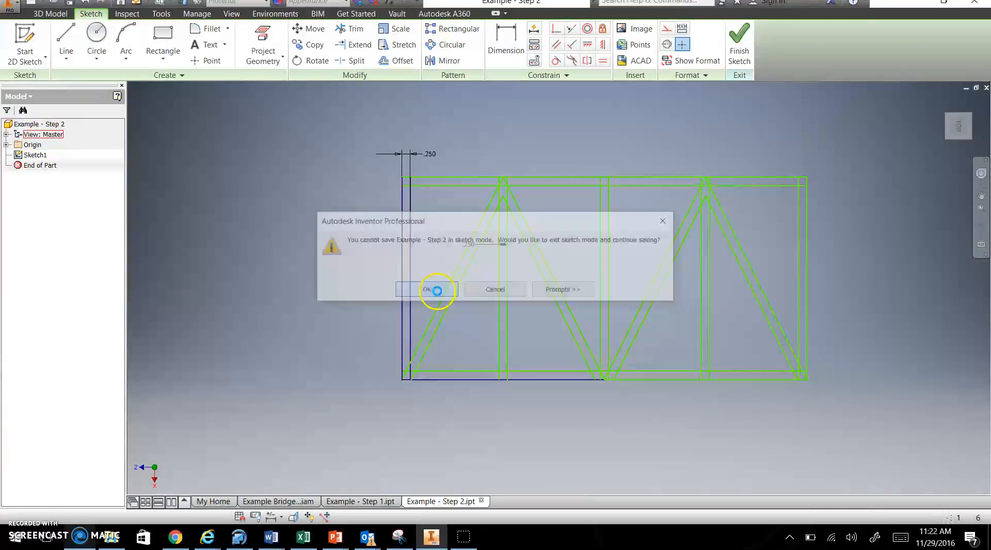
pyautogui.click(427, 289)
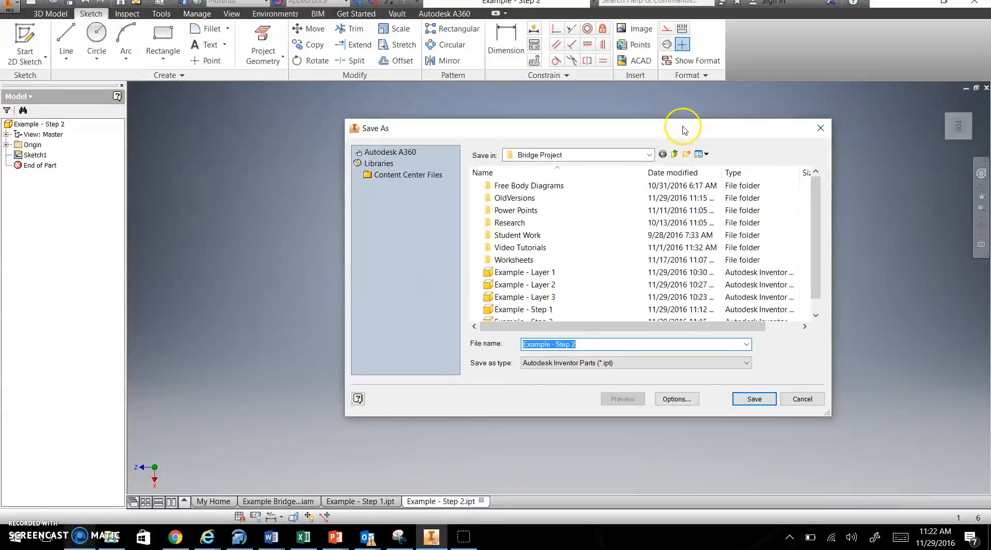
pyautogui.moveTo(472, 340)
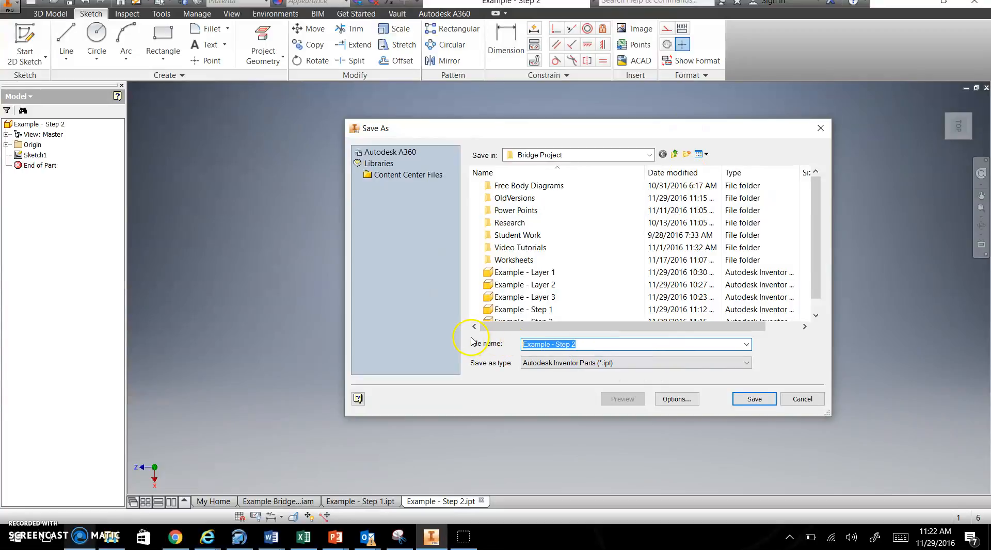
pyautogui.write('Layer 2')
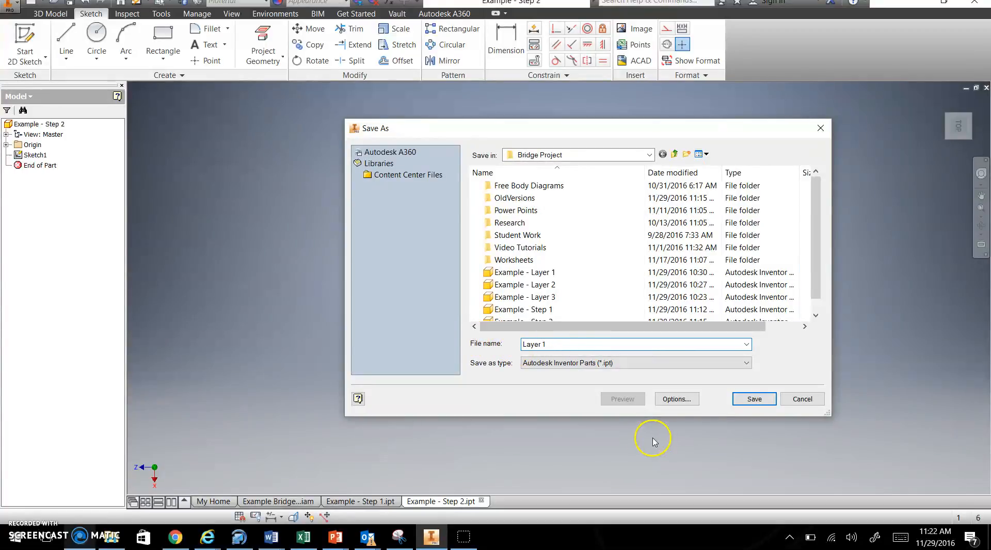
pyautogui.click(754, 399)
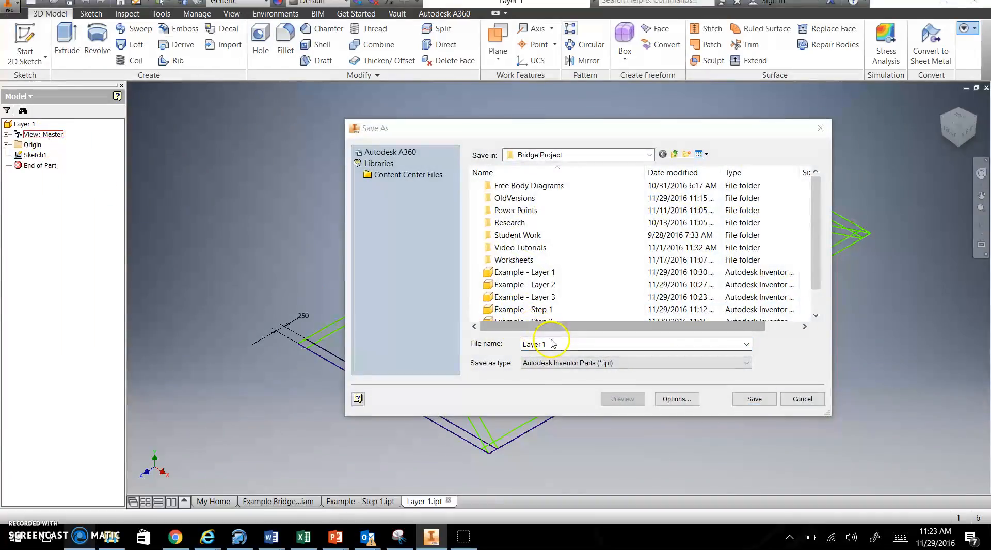
pyautogui.write('Layer 2')
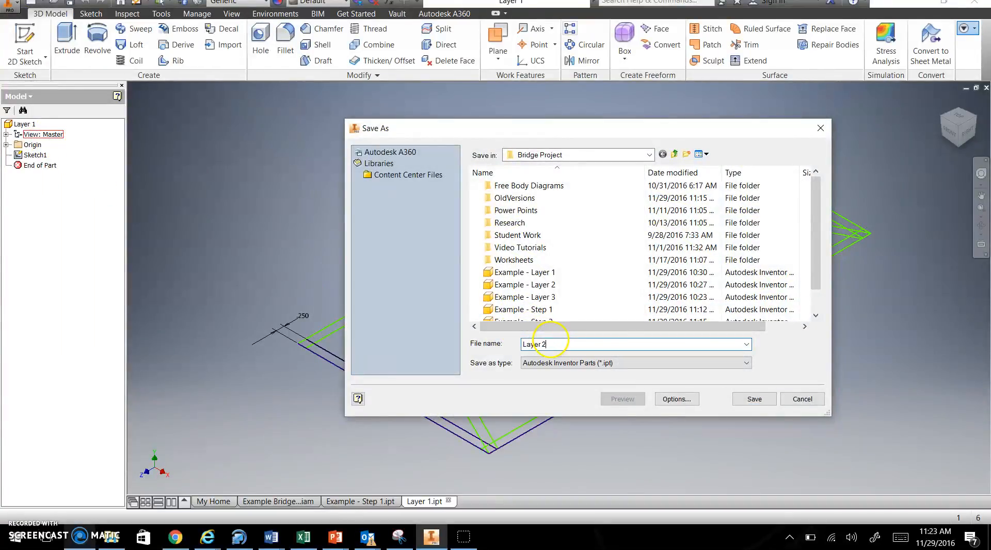
pyautogui.click(754, 398)
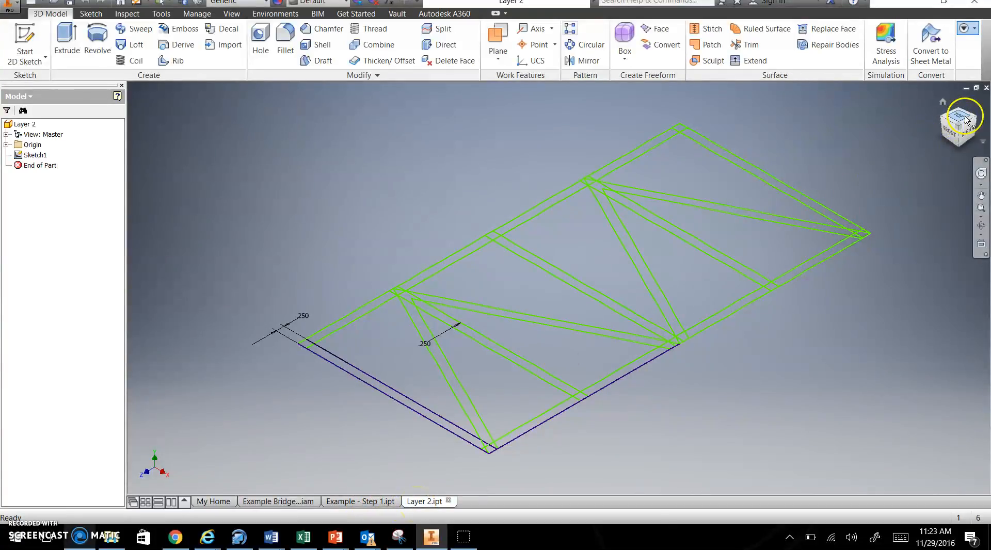
# - View Layer 2 from the top and rotate it so the truss lies straight
pyautogui.click(956, 123)
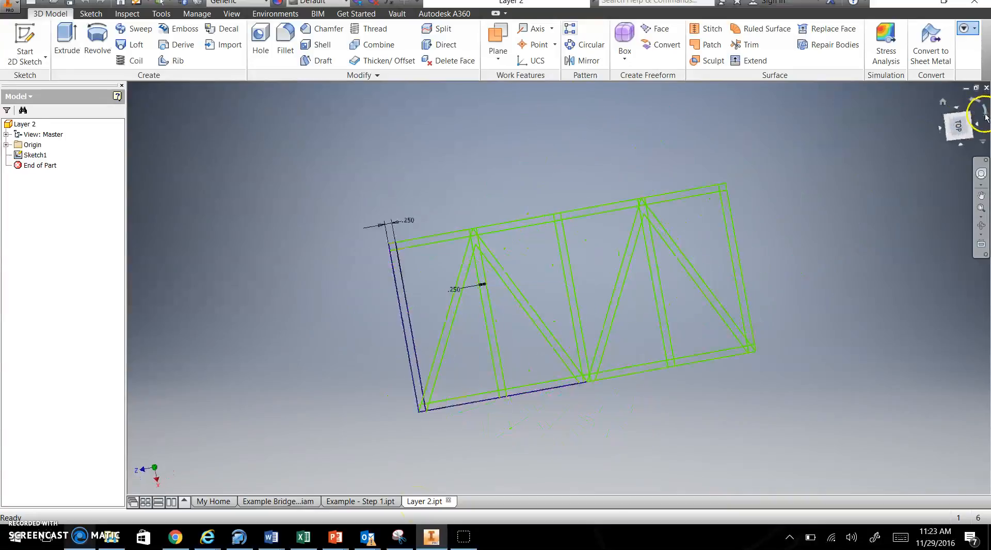
pyautogui.click(929, 127)
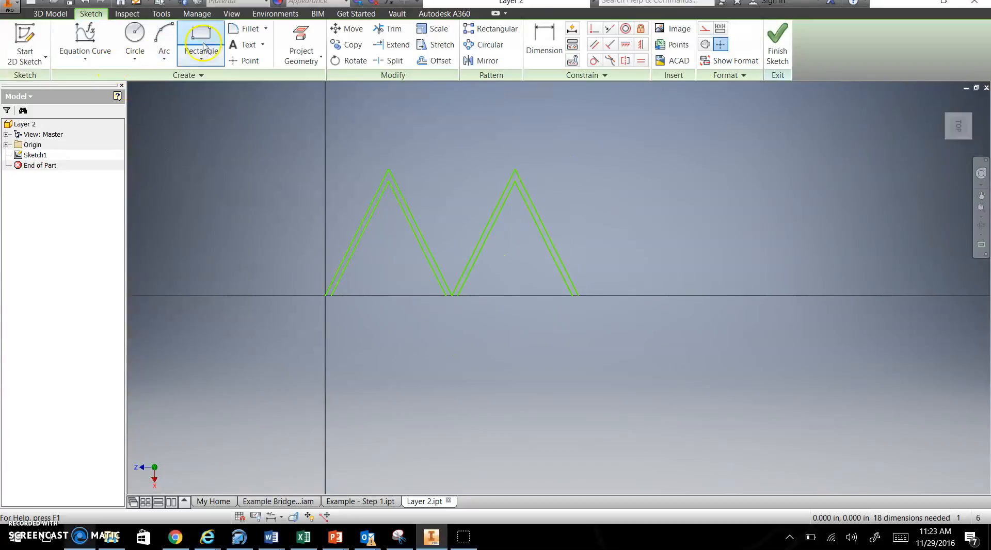
pyautogui.moveTo(305, 55)
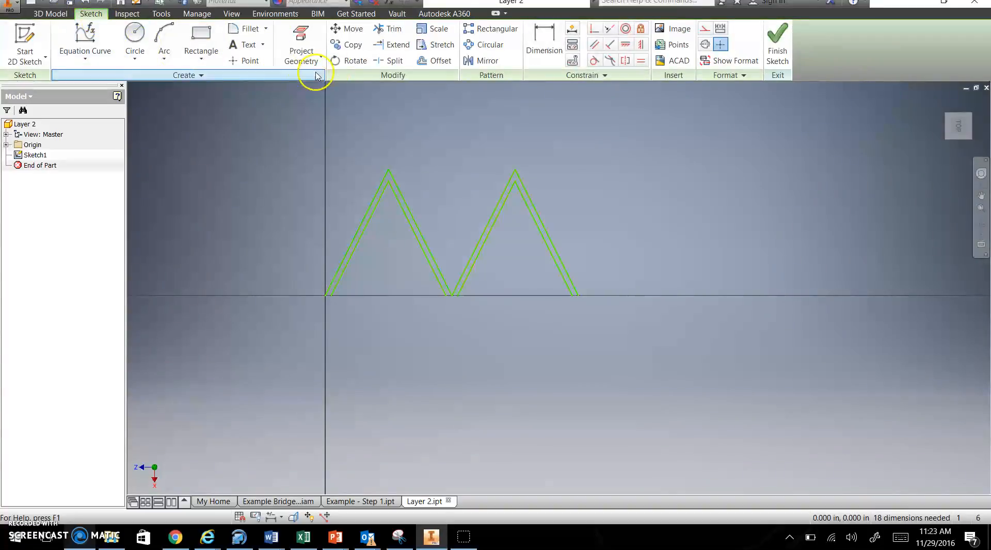
# - Draw a short line closing the bottom point of the zigzag V braces
pyautogui.click(202, 75)
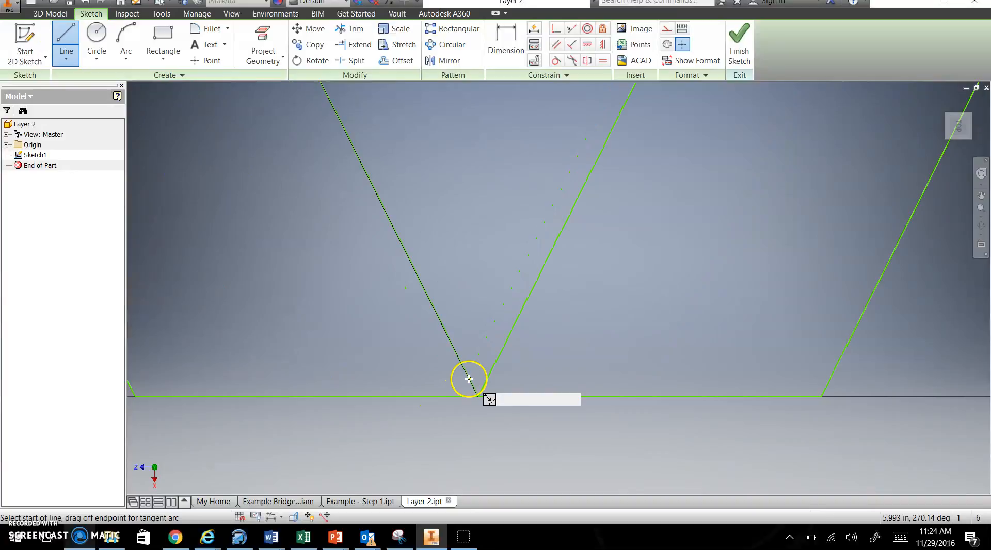
pyautogui.click(469, 380)
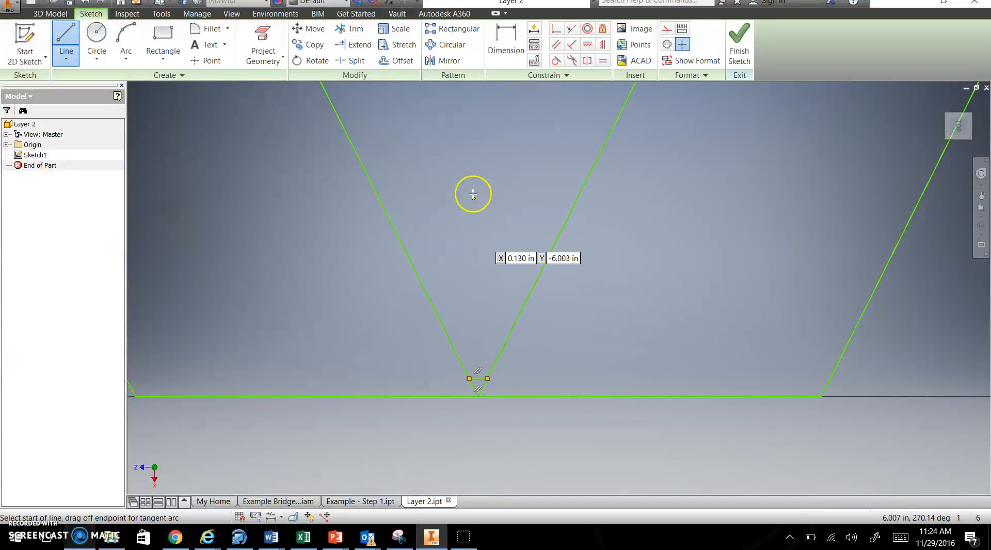
pyautogui.click(352, 28)
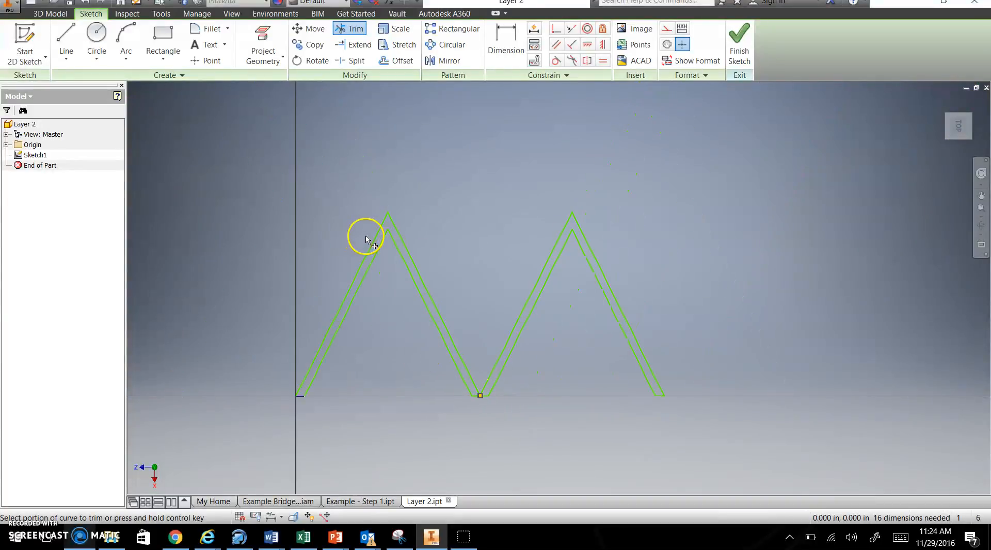
# - Finish the zigzag sketch and extrude it into a solid birch diagonal brace, then orbit to inspect
pyautogui.click(739, 41)
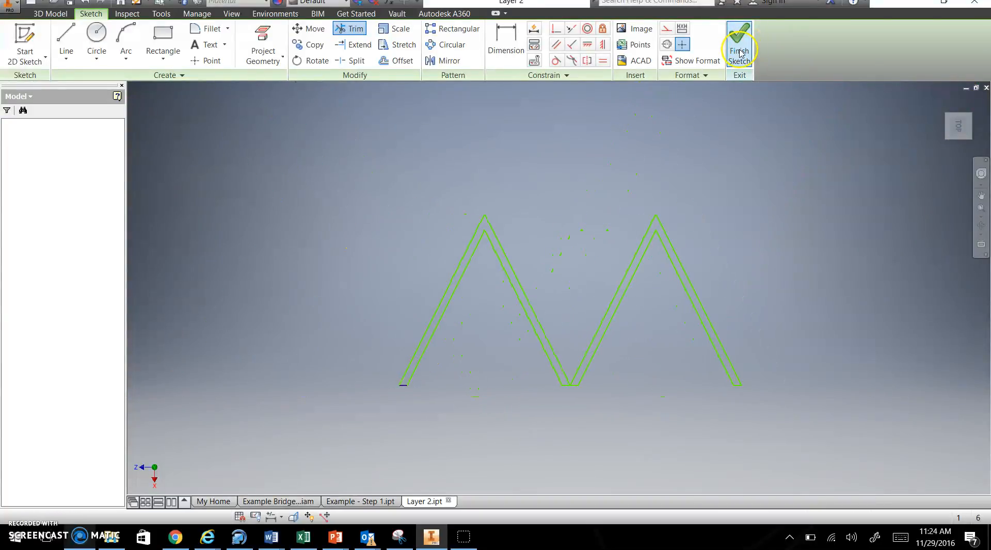
pyautogui.click(739, 44)
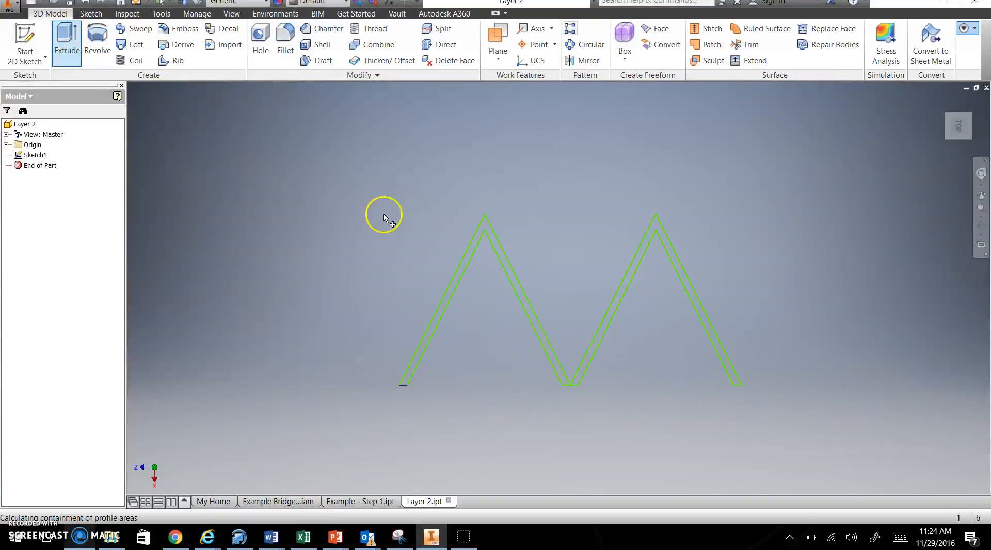
pyautogui.click(66, 39)
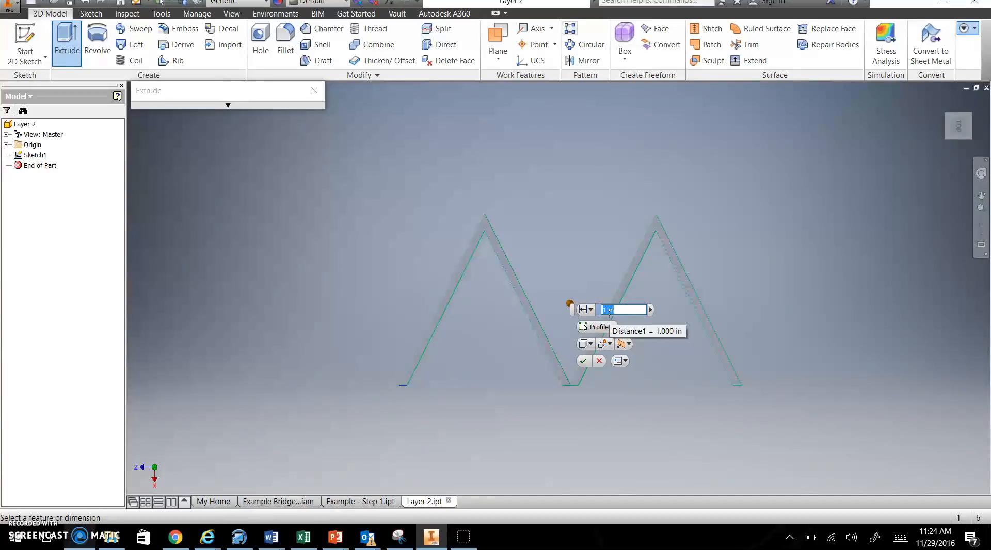
pyautogui.click(584, 360)
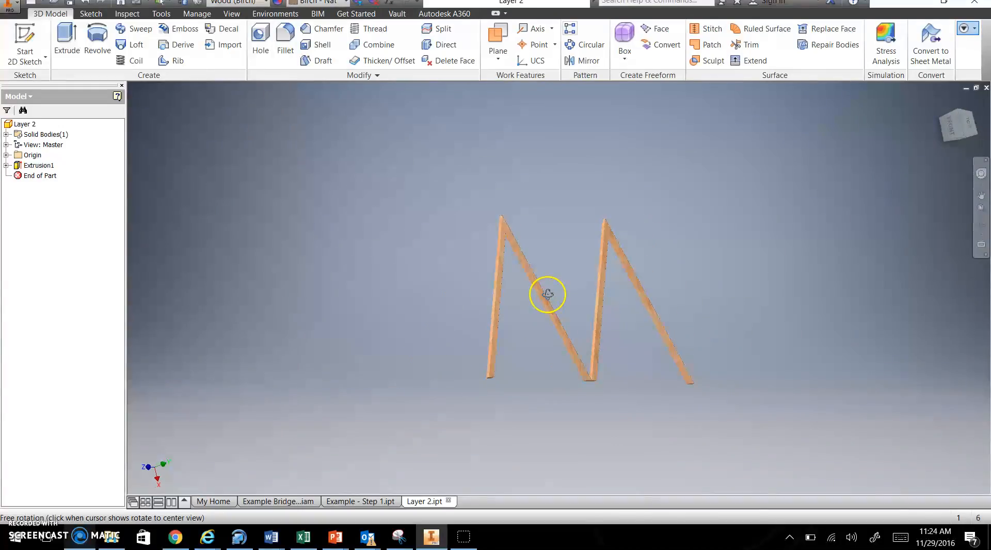
pyautogui.moveTo(547, 294); pyautogui.dragTo(533, 308)
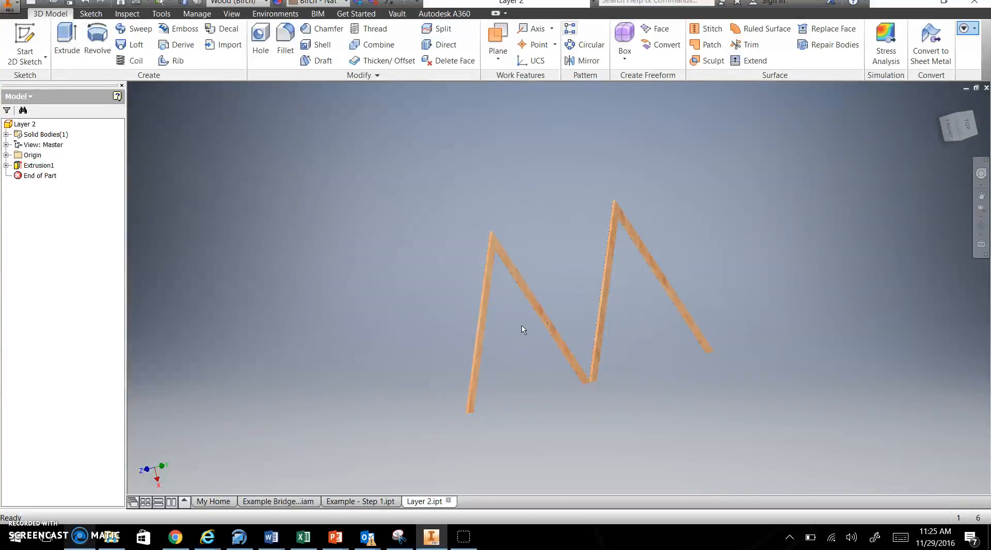
pyautogui.moveTo(380, 414)
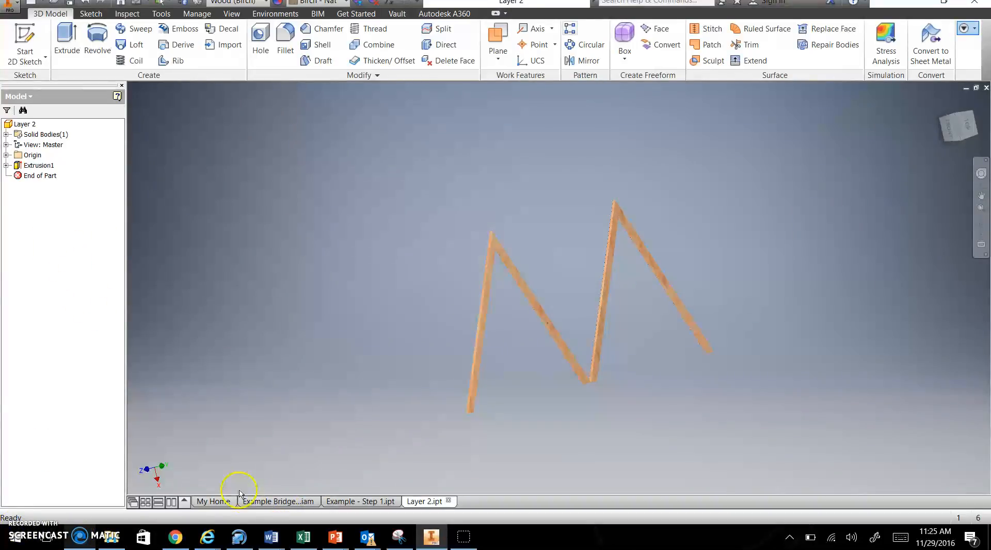
# - Switch to the Example Bridge Side.iam tab, browse the New menu, and show assembly tools
pyautogui.click(277, 501)
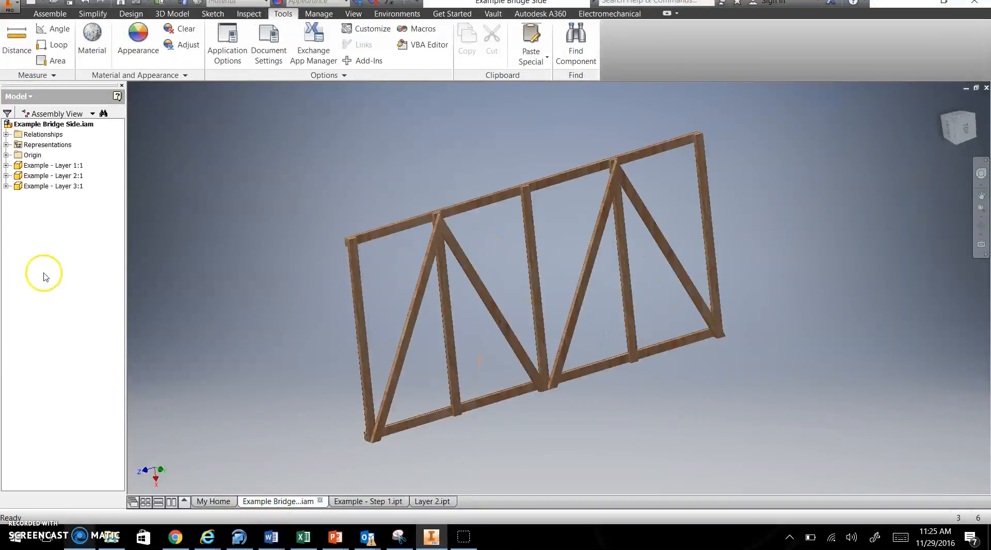
pyautogui.click(10, 8)
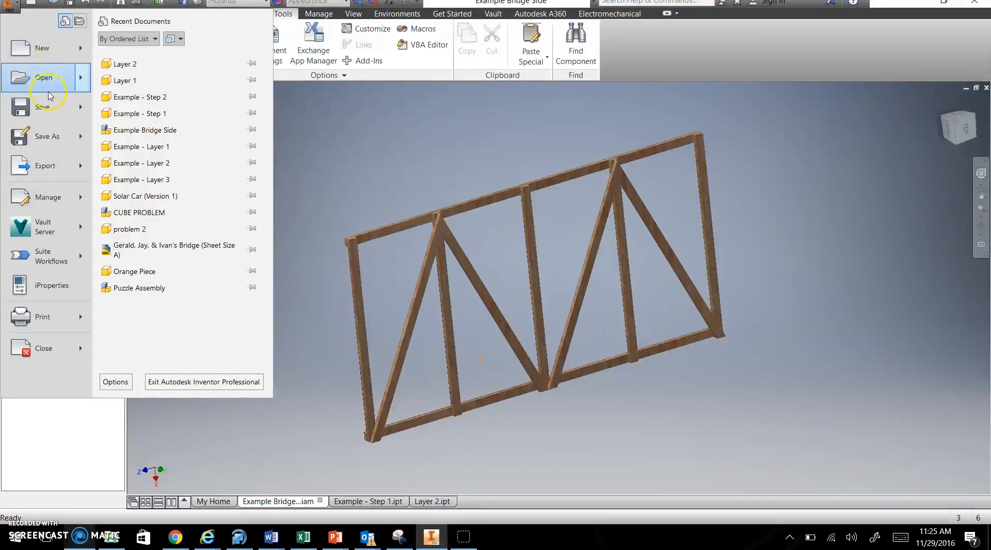
pyautogui.click(42, 47)
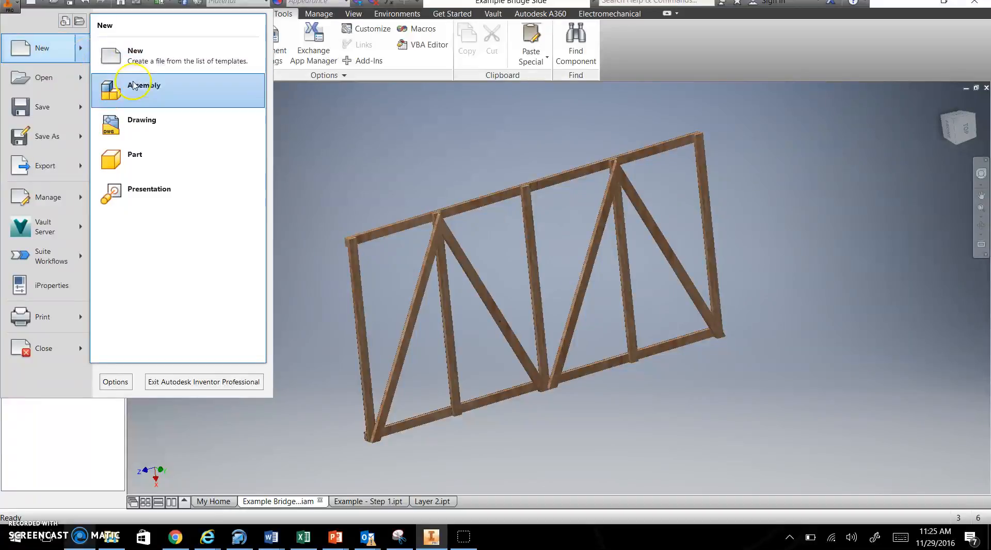
pyautogui.moveTo(387, 140)
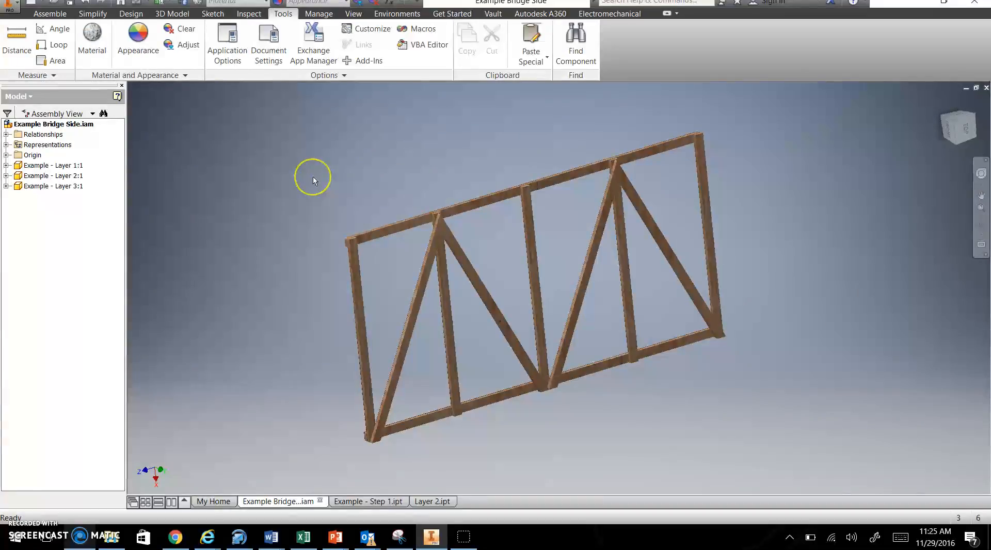
pyautogui.click(49, 14)
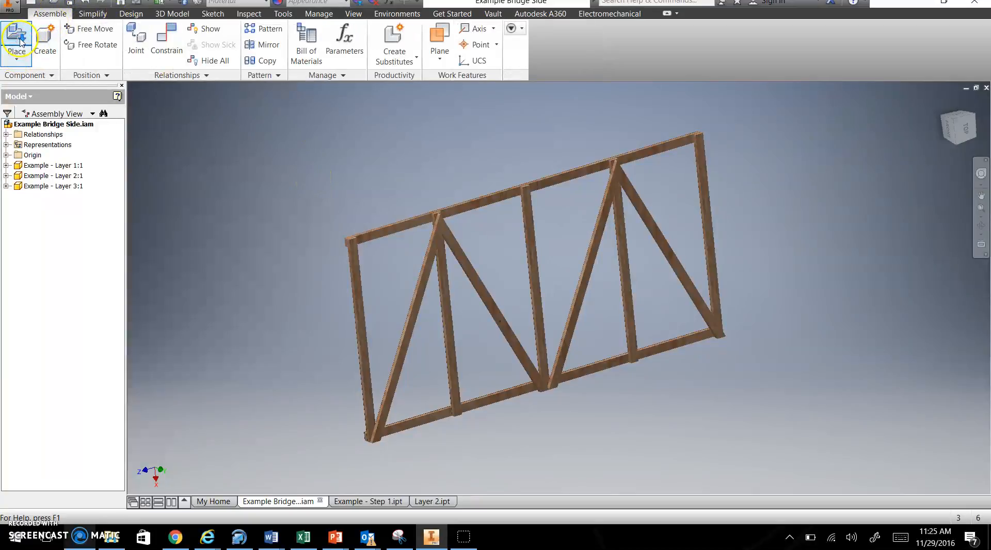
# - Dismiss the Place Component dialog and open the Place Constraint dialog instead
pyautogui.click(17, 39)
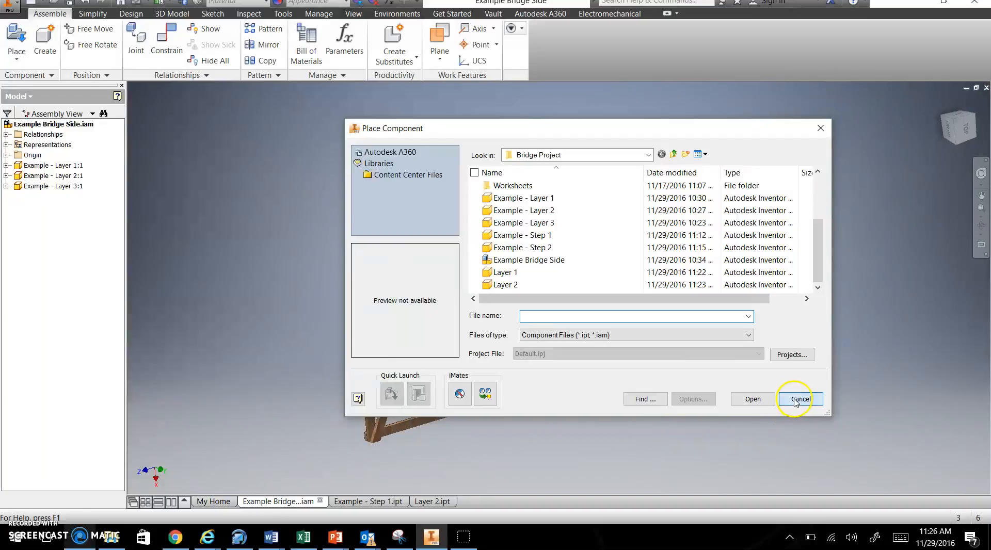
pyautogui.click(801, 399)
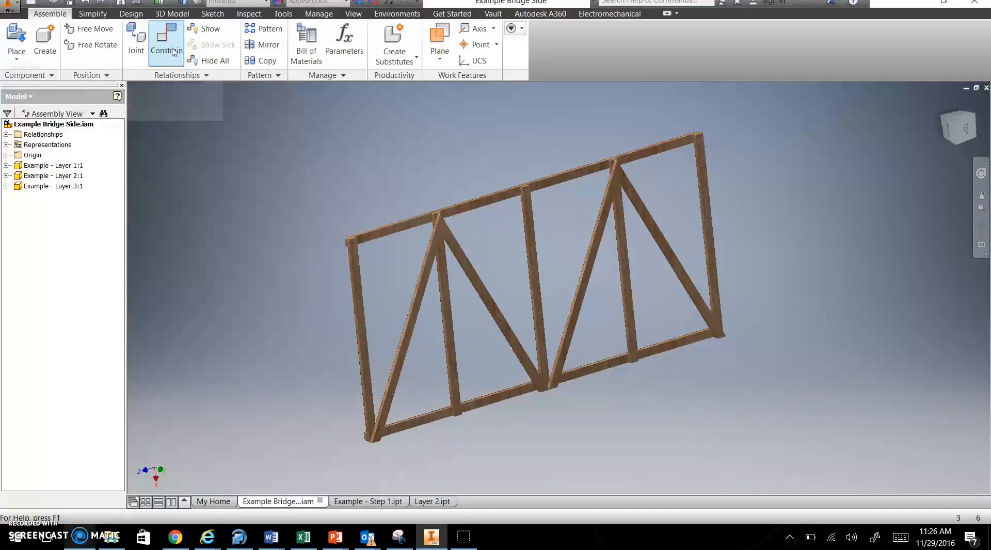
pyautogui.click(168, 42)
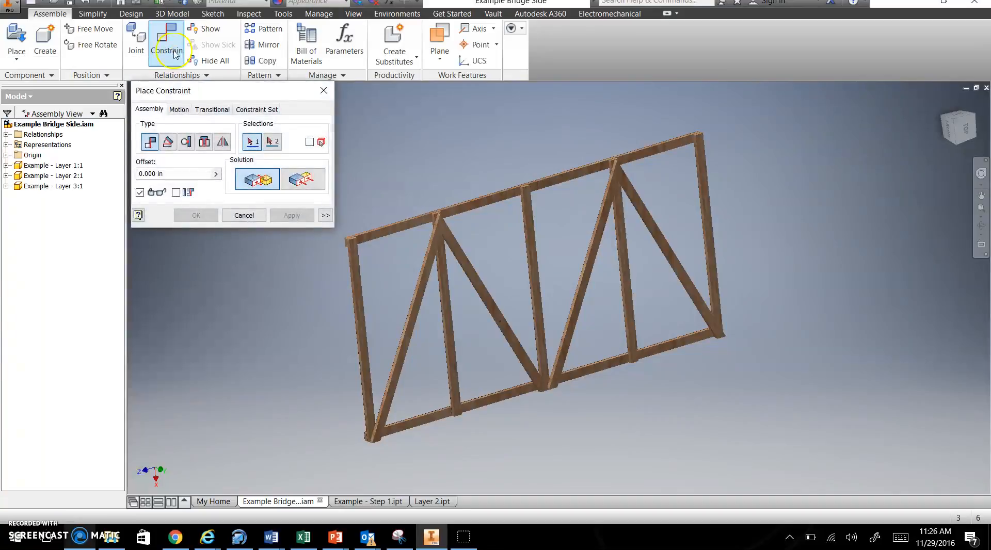